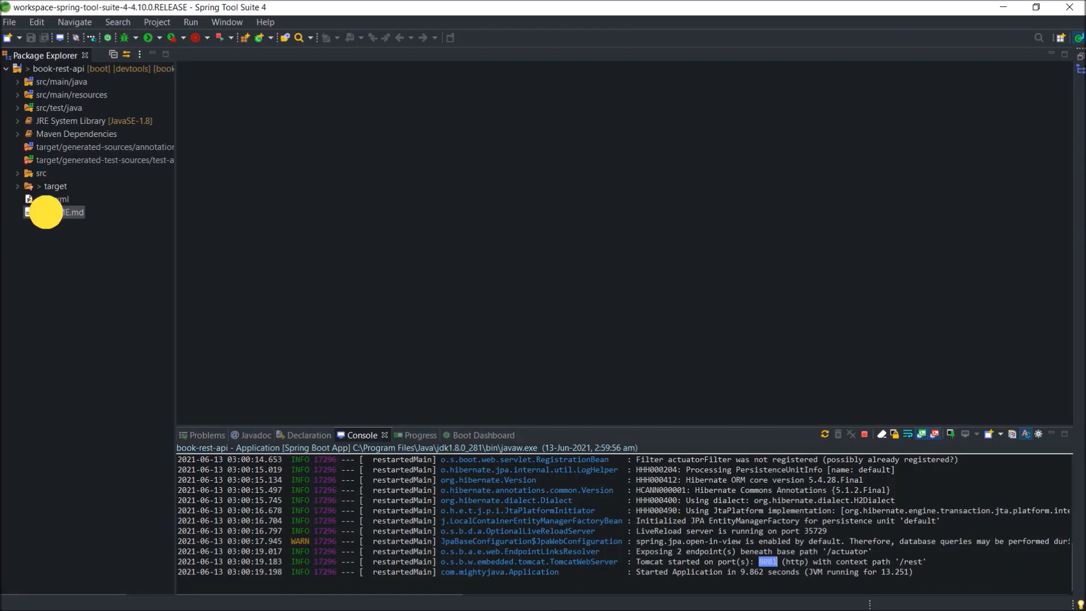
Step: View README.md with the GET, GET by ID, POST and PUT endpoint URLs
{"action": "double_click", "coordinate": [59, 211]}
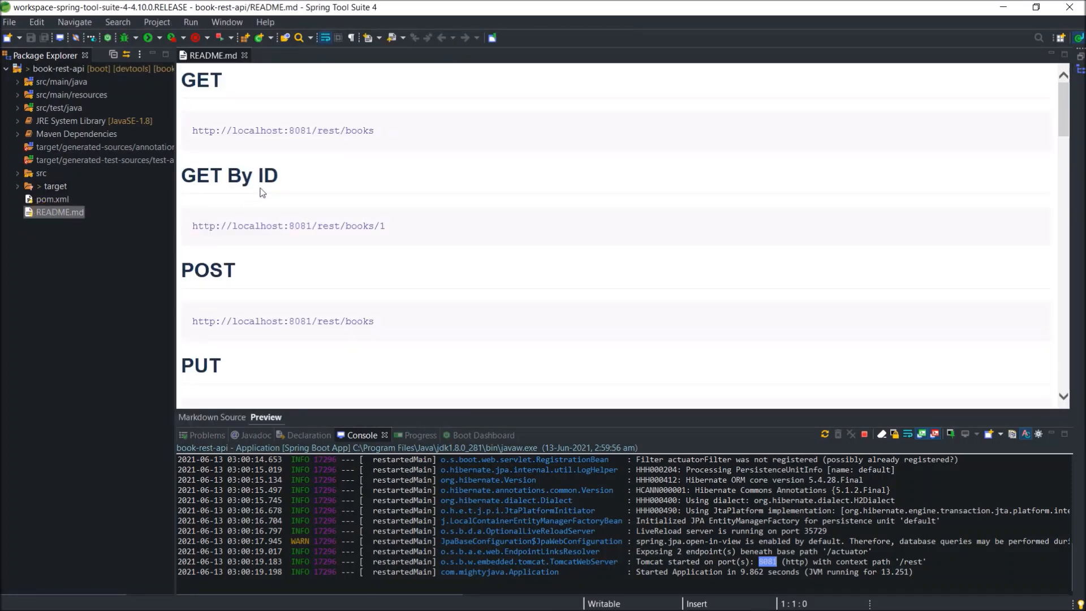
{"action": "double_click", "coordinate": [282, 130]}
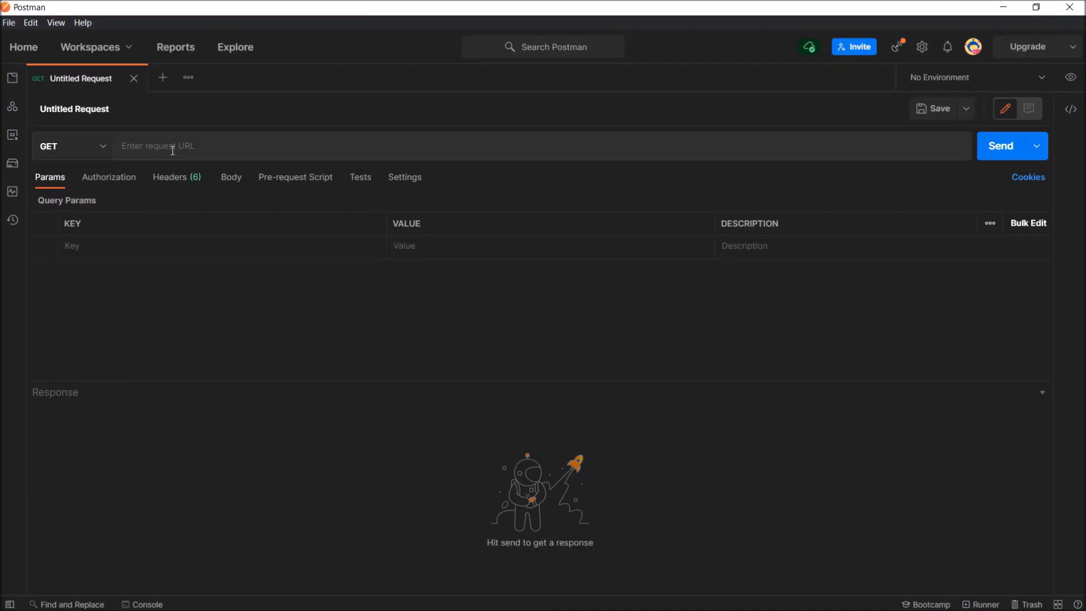
{"action": "type", "text": "http://localhost:8081/rest/books"}
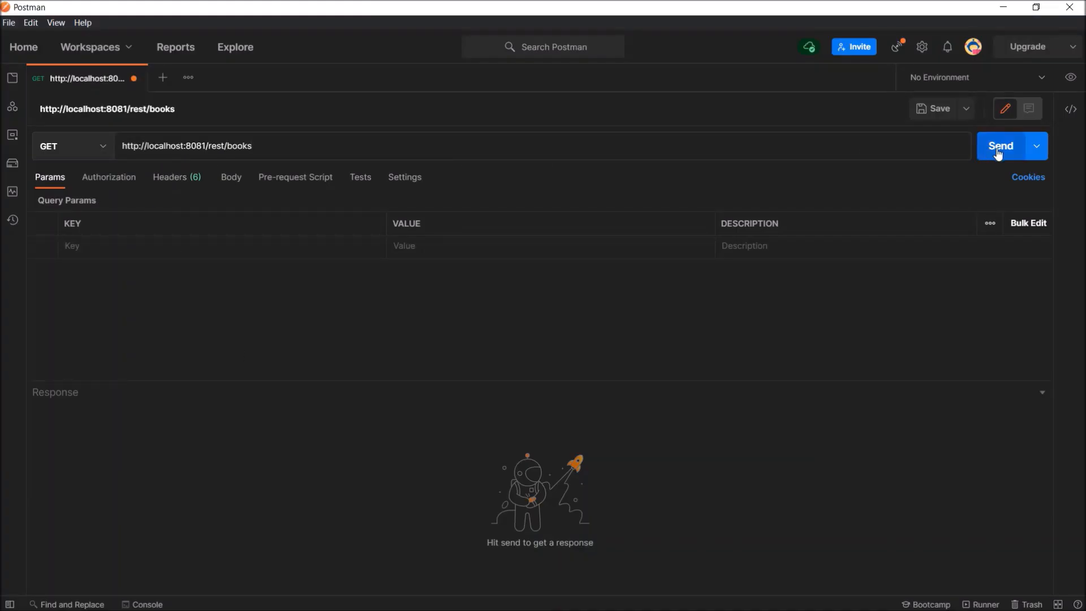
{"action": "left_click", "coordinate": [998, 146]}
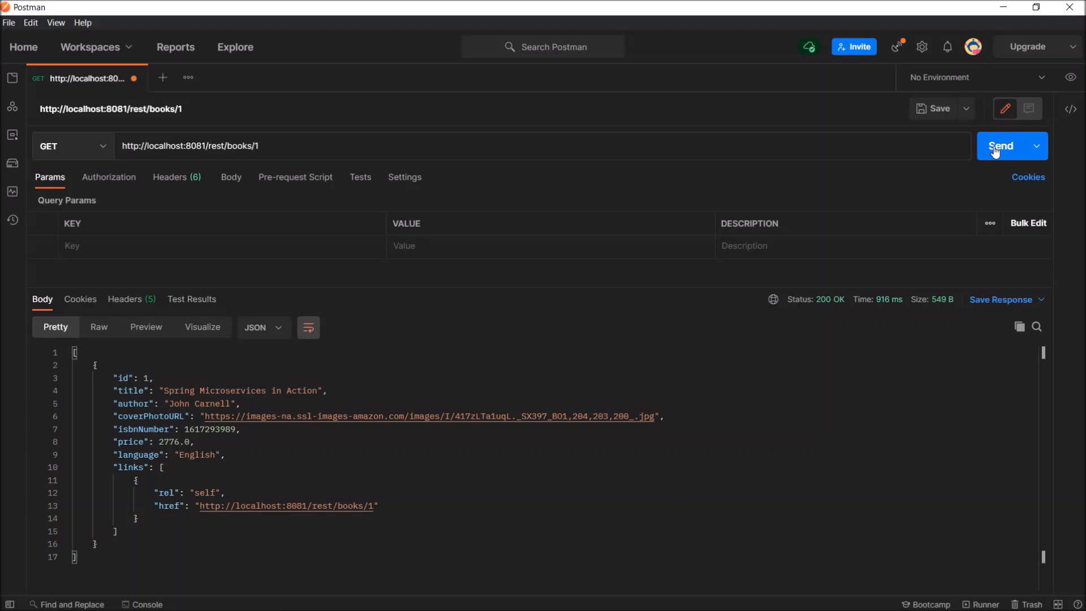
{"action": "left_click", "coordinate": [1000, 145]}
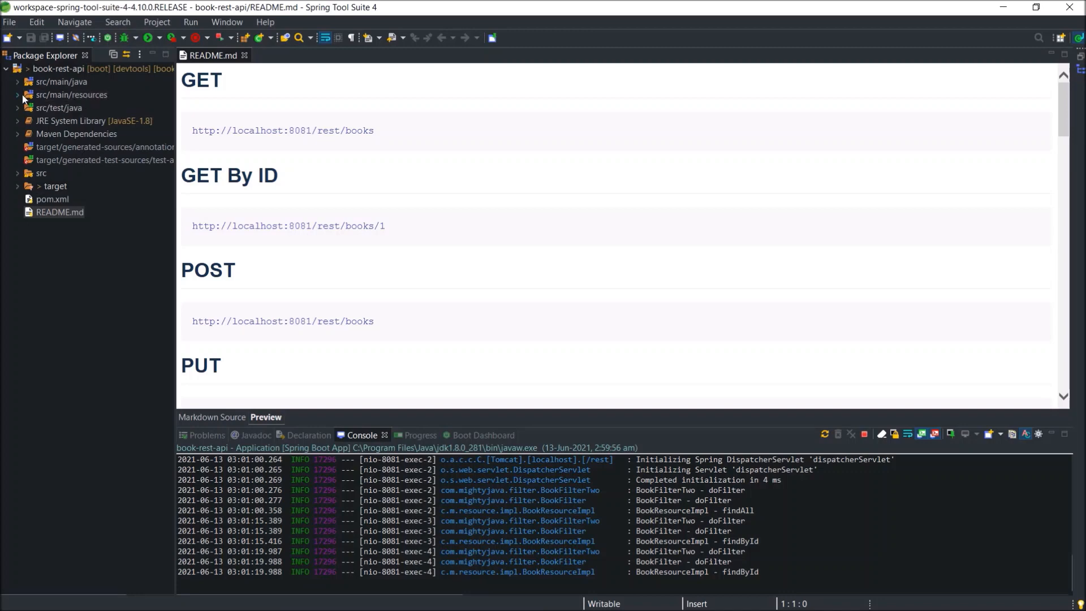
Step: Change Book.java's id field to UUID, then move into the resource package
{"action": "left_click", "coordinate": [17, 81]}
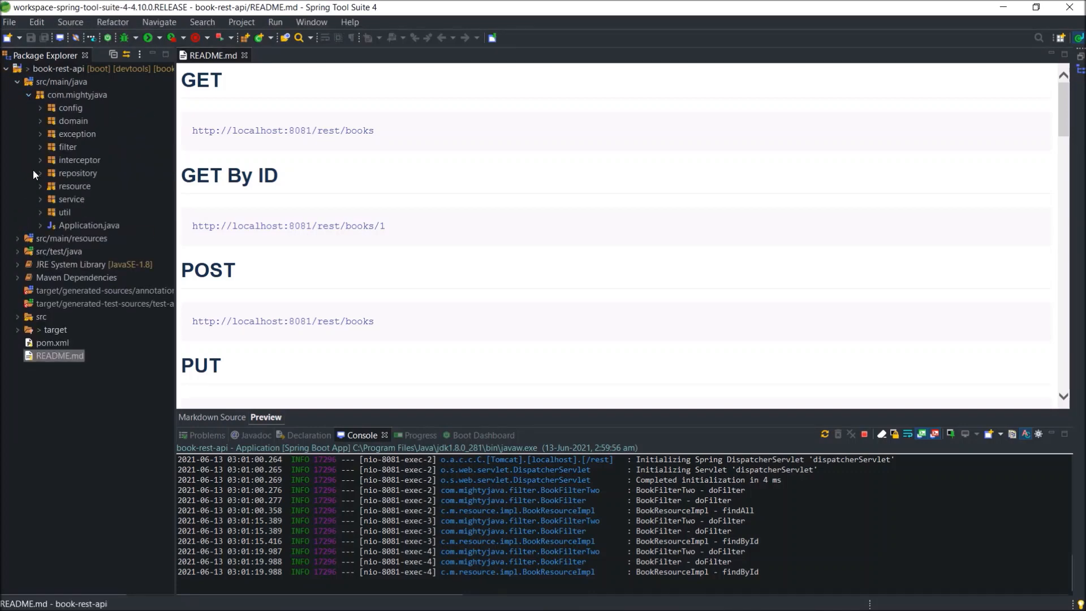
{"action": "double_click", "coordinate": [88, 134]}
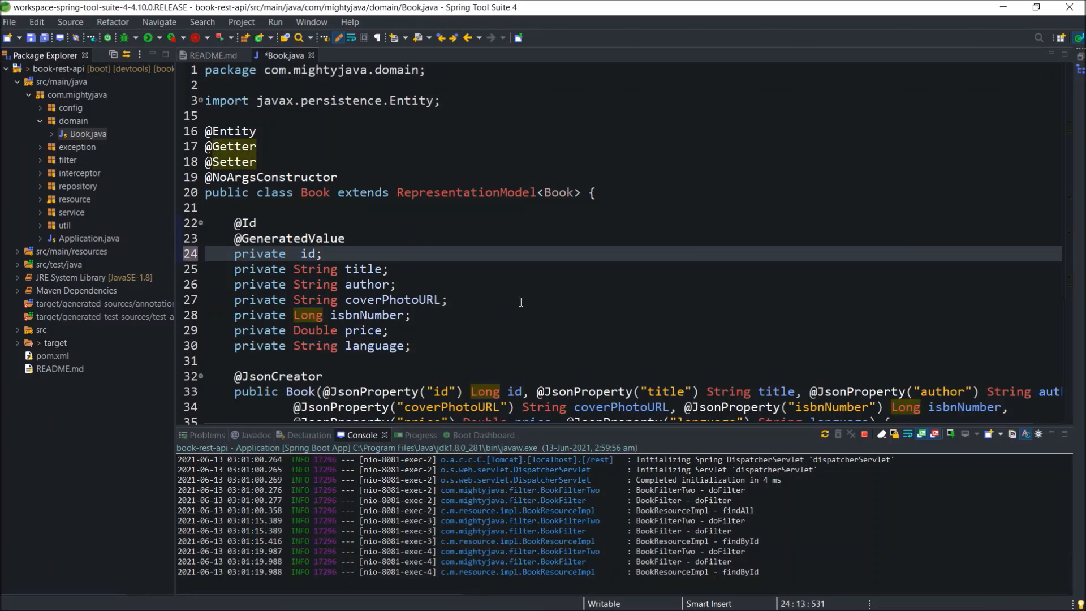
{"action": "type", "text": "UUID"}
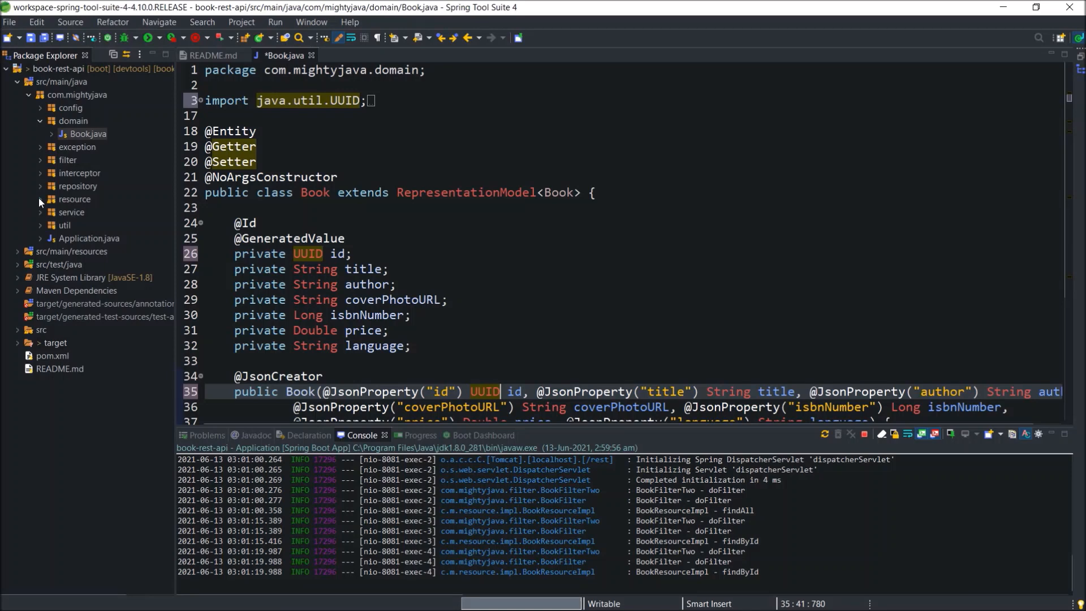
{"action": "double_click", "coordinate": [95, 225]}
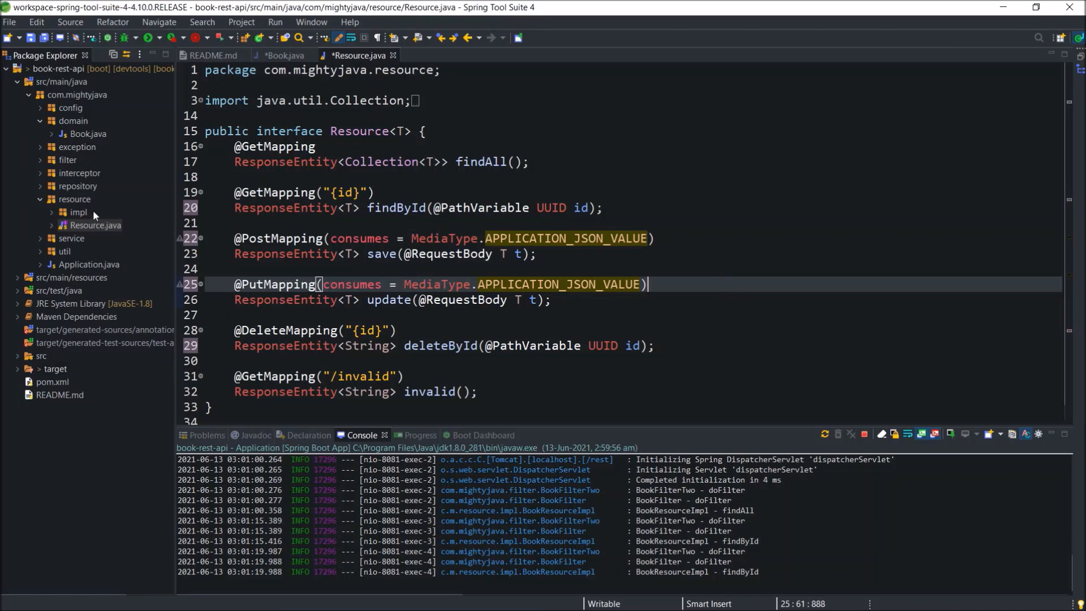
Step: Make findById take UUID in BookResourceImpl and the IService/BookServiceImpl declarations
{"action": "left_click", "coordinate": [50, 211]}
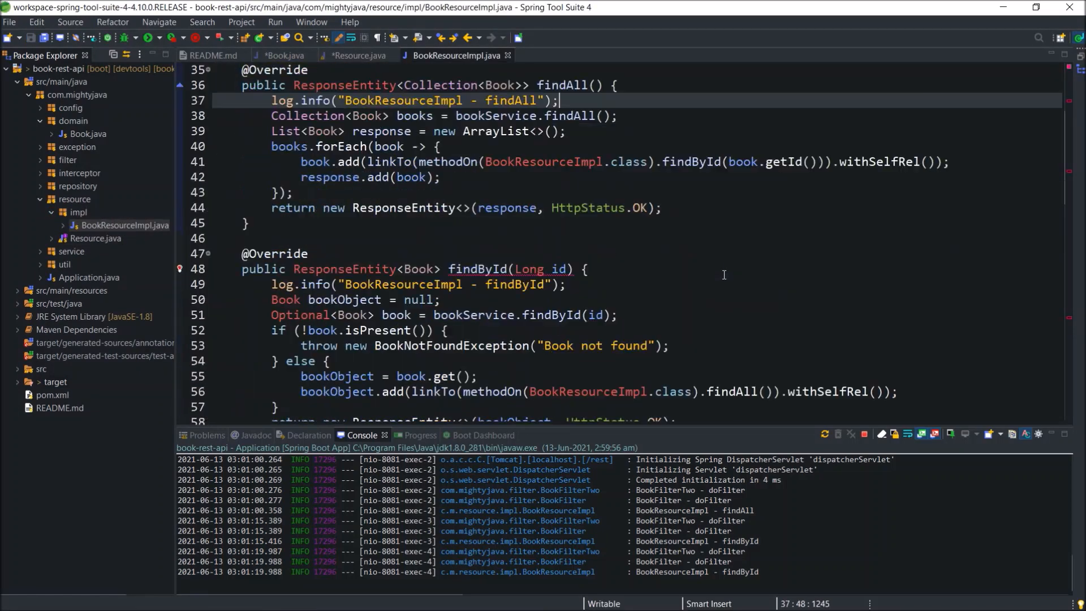
{"action": "type", "text": "UUID"}
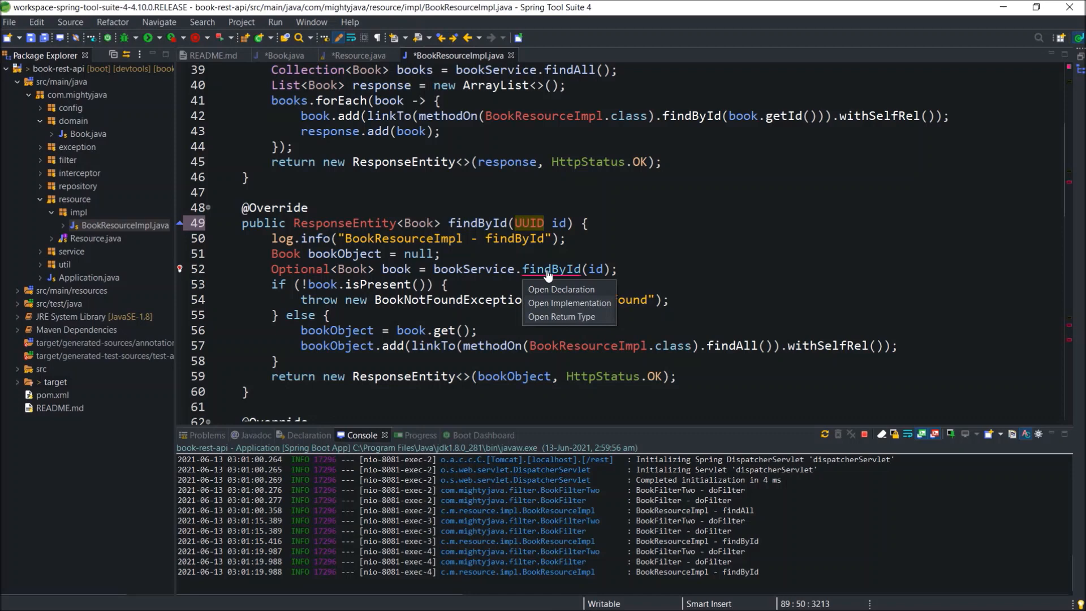
{"action": "left_click", "coordinate": [562, 289]}
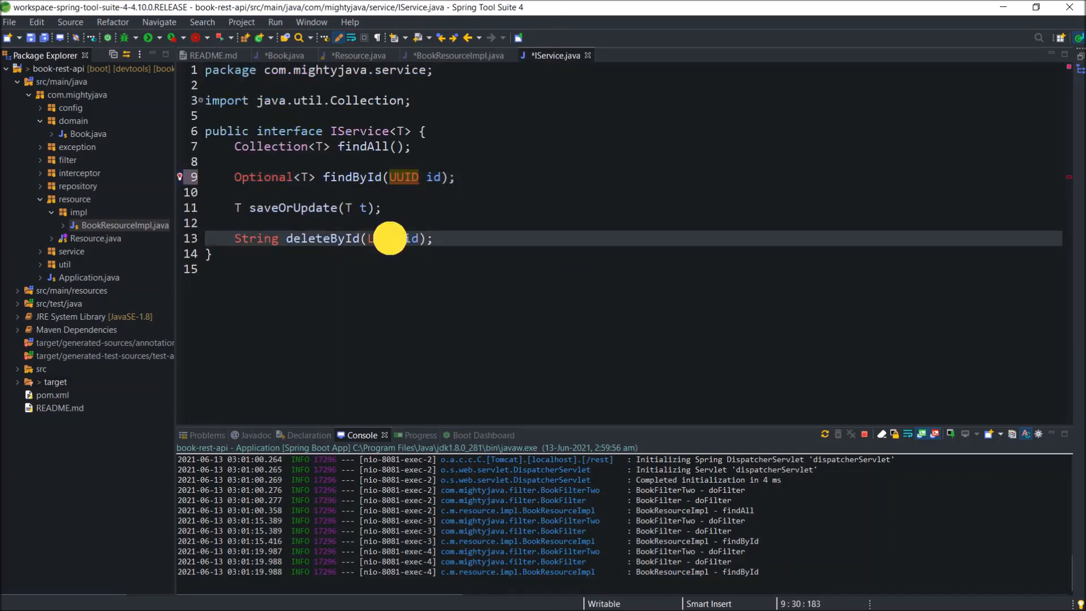
{"action": "type", "text": "UUID id) {"}
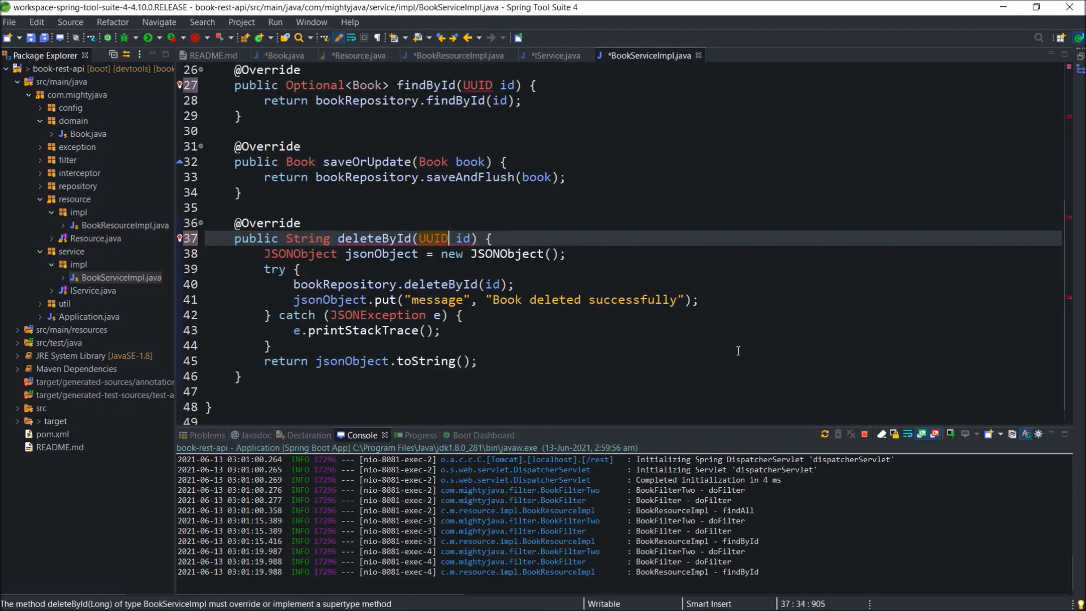
{"action": "scroll", "scroll_direction": "up", "scroll_amount": 3}
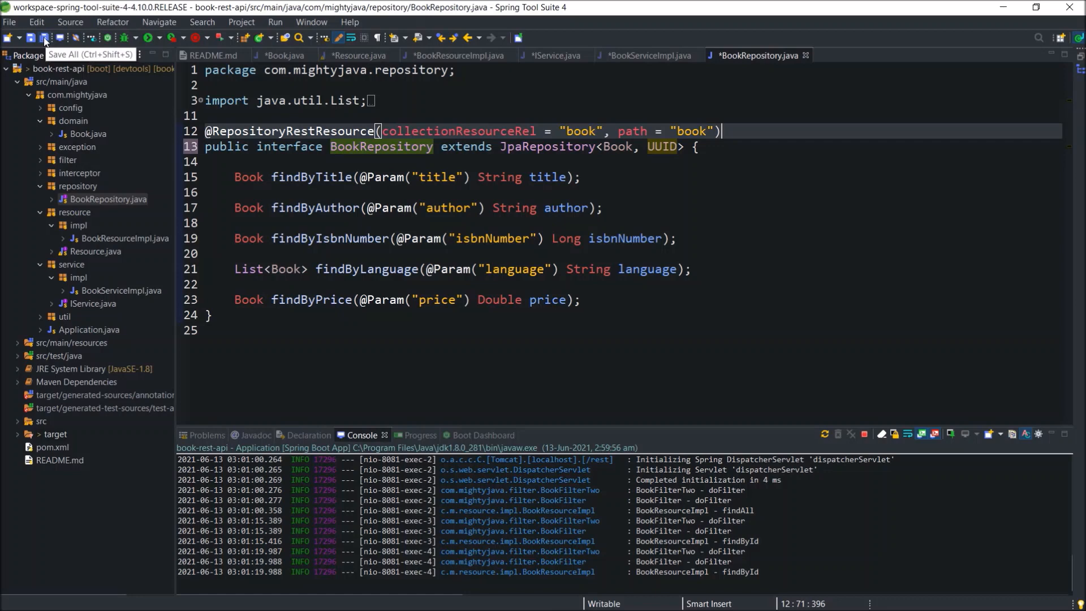
Step: Save all files, terminate and clear the failed run, and show the Problems view errors
{"action": "left_click", "coordinate": [43, 39]}
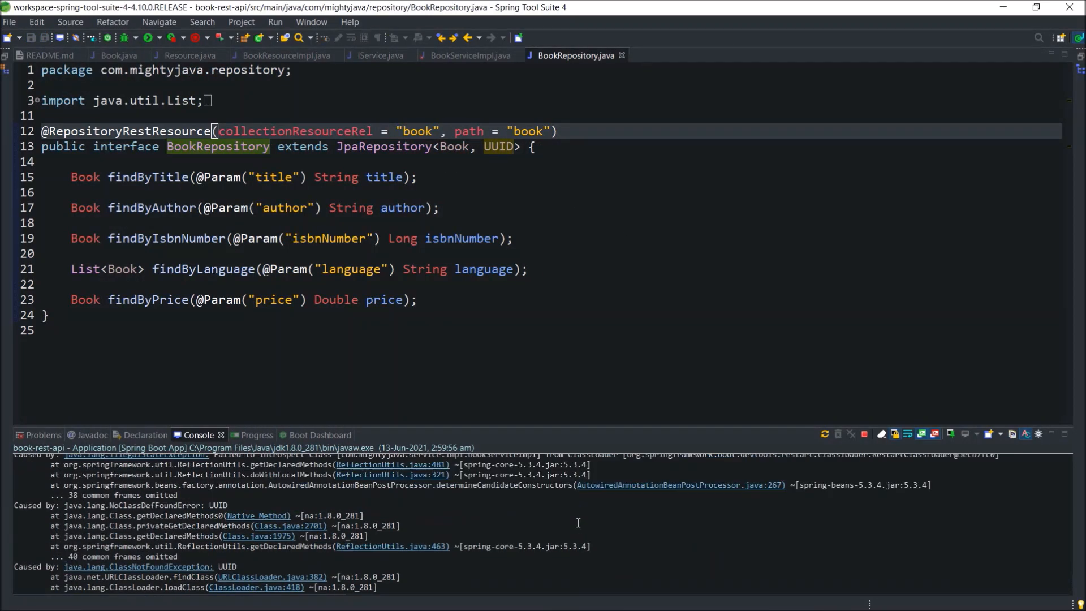
{"action": "left_click", "coordinate": [863, 435]}
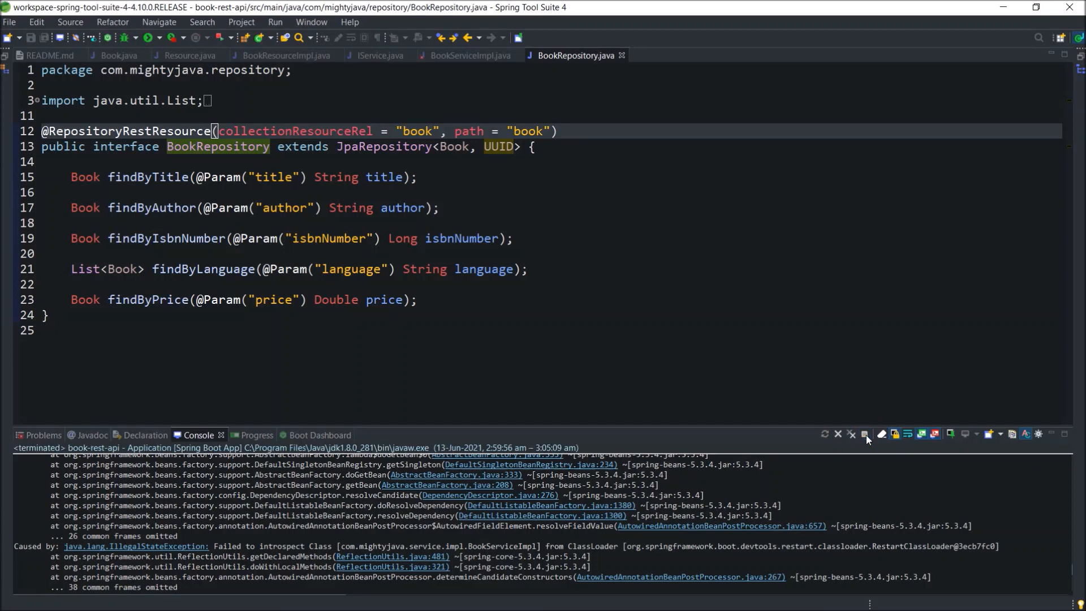
{"action": "left_click", "coordinate": [864, 435]}
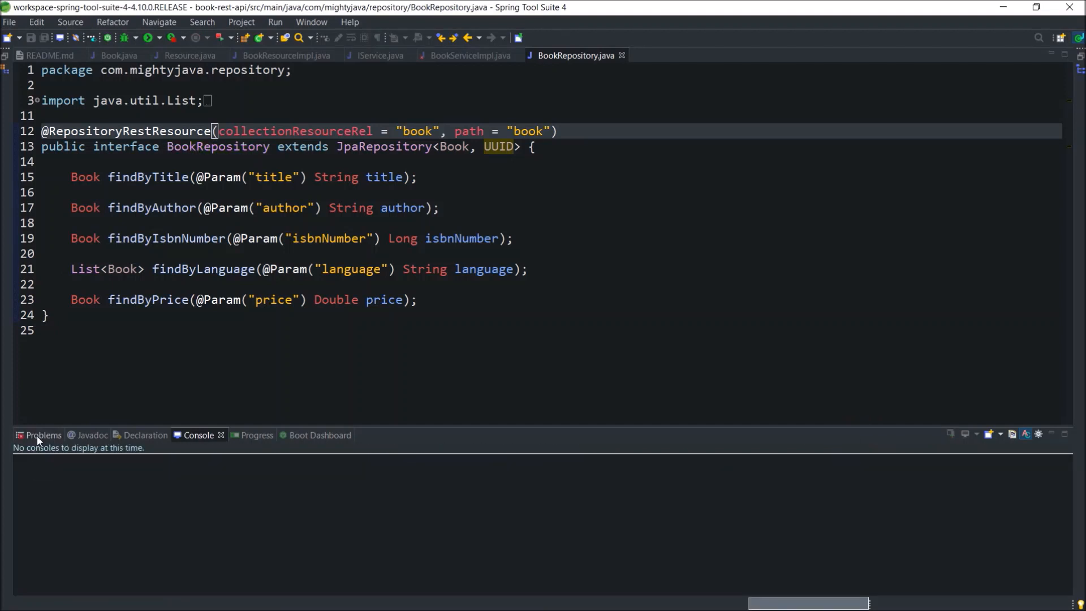
{"action": "left_click", "coordinate": [43, 434]}
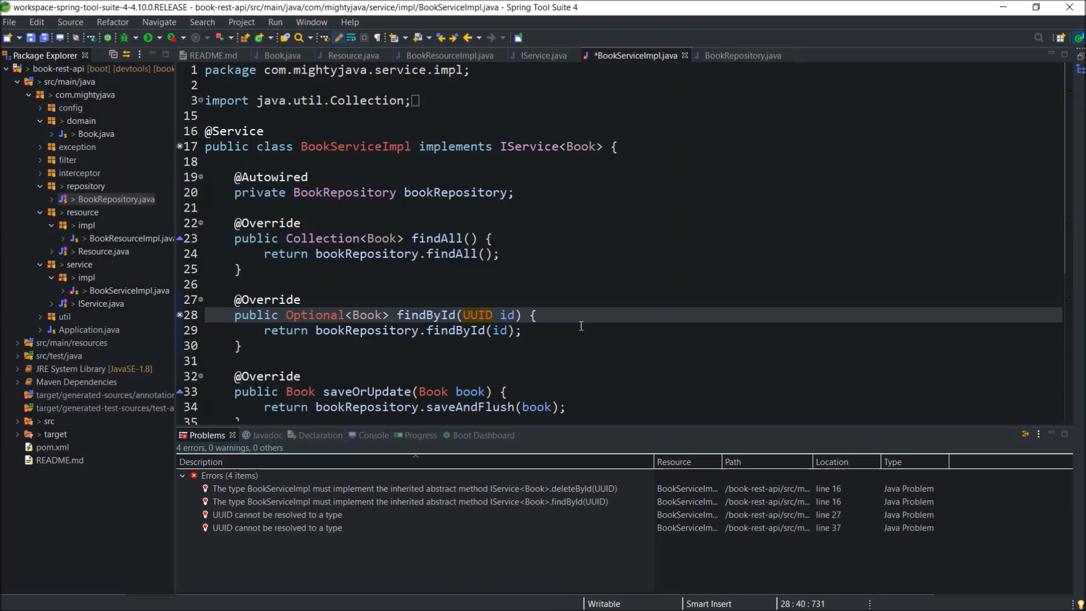
Step: Import java.util.UUID in BookServiceImpl and save, clearing the errors
{"action": "left_click", "coordinate": [361, 435]}
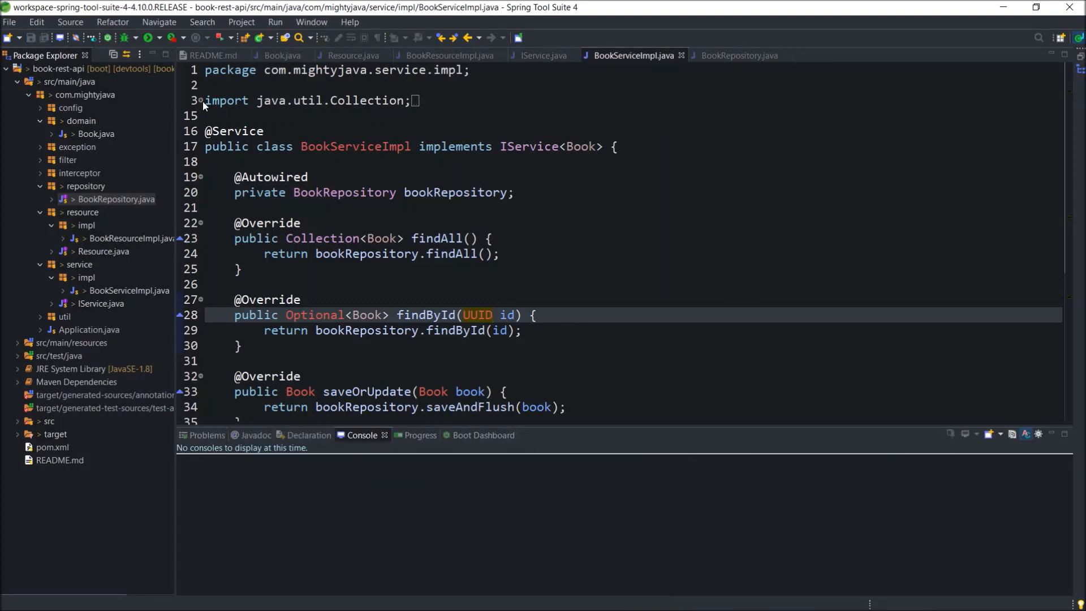
{"action": "left_click", "coordinate": [152, 38]}
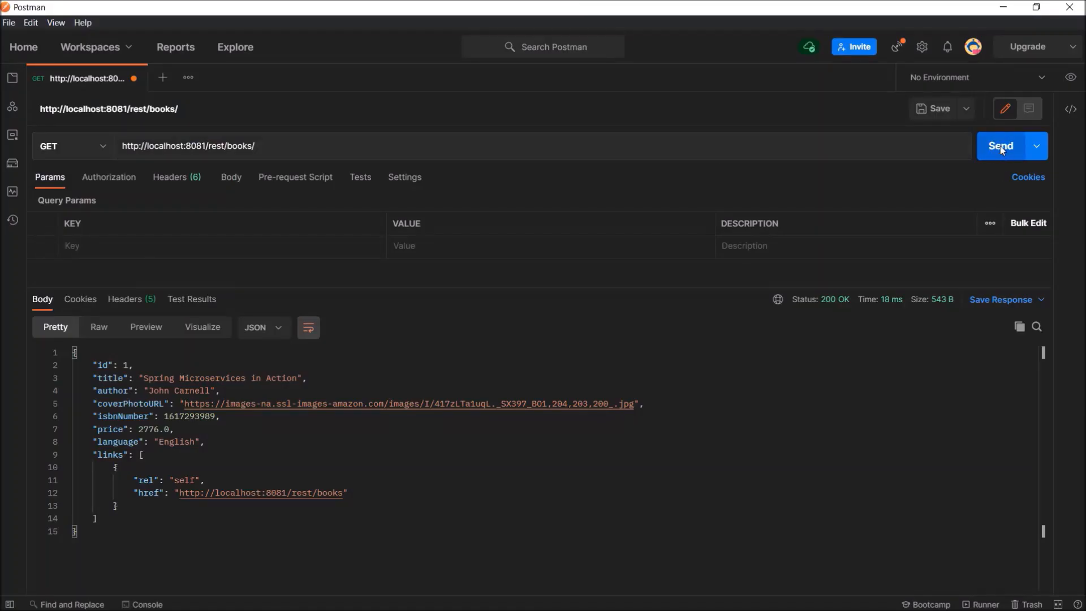
Step: GET a book by its UUID for 200 OK, then start a new request tab
{"action": "left_click", "coordinate": [999, 146]}
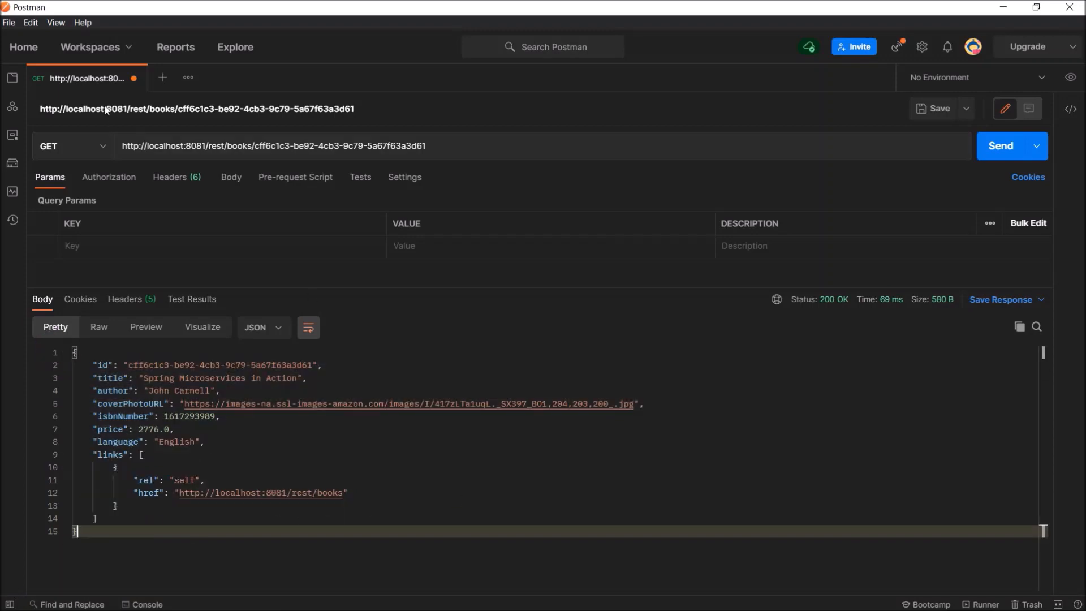
{"action": "left_click", "coordinate": [163, 77]}
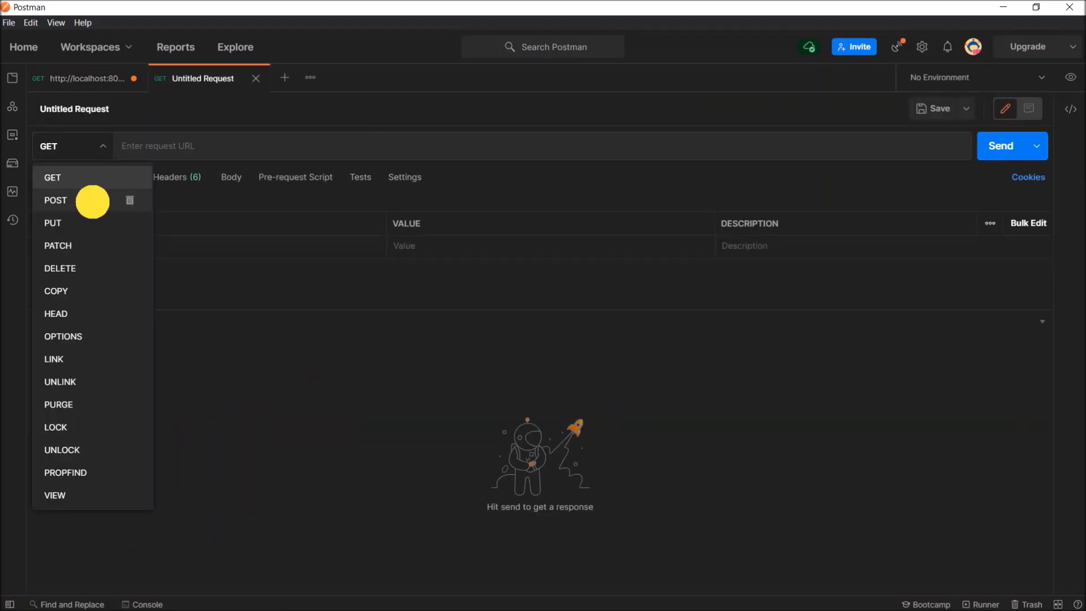
Step: POST Spring in Action by Craig Walls as raw JSON to /rest/books, getting 201 Created
{"action": "left_click", "coordinate": [56, 200]}
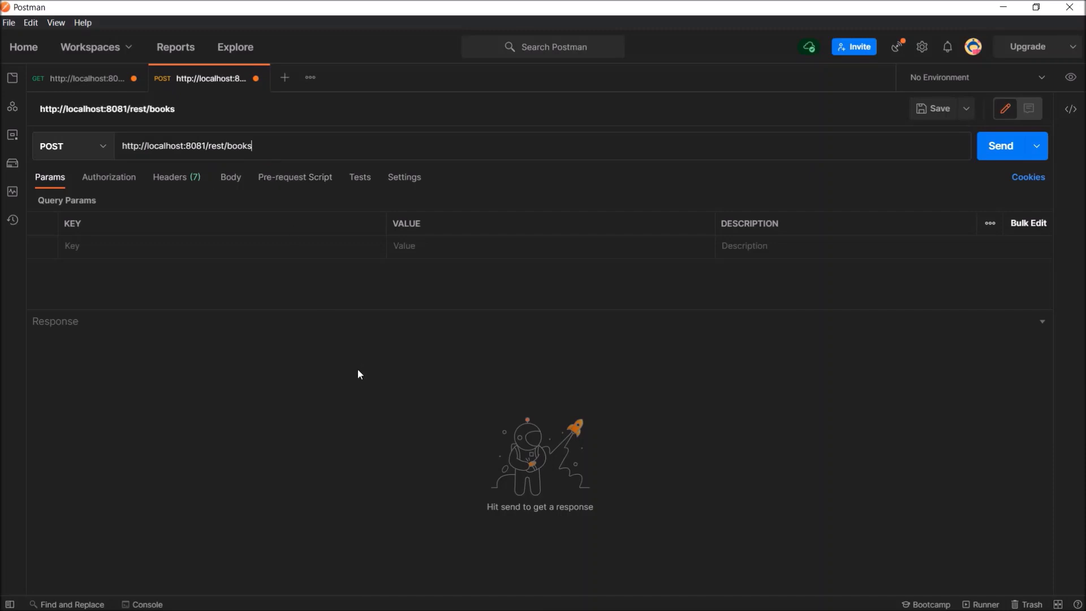
{"action": "left_click", "coordinate": [231, 177]}
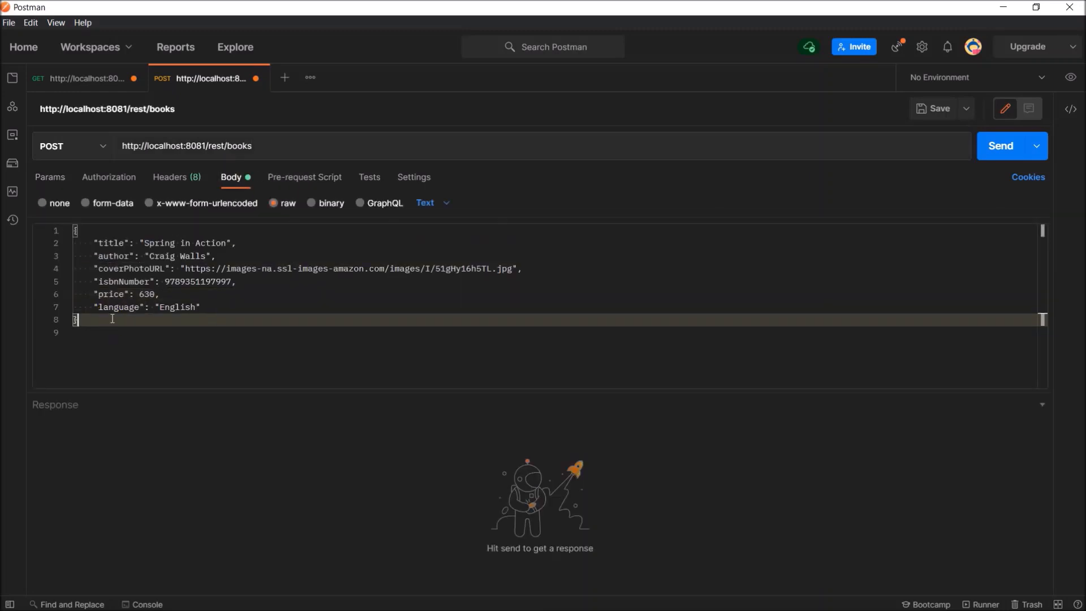
{"action": "left_click", "coordinate": [169, 177]}
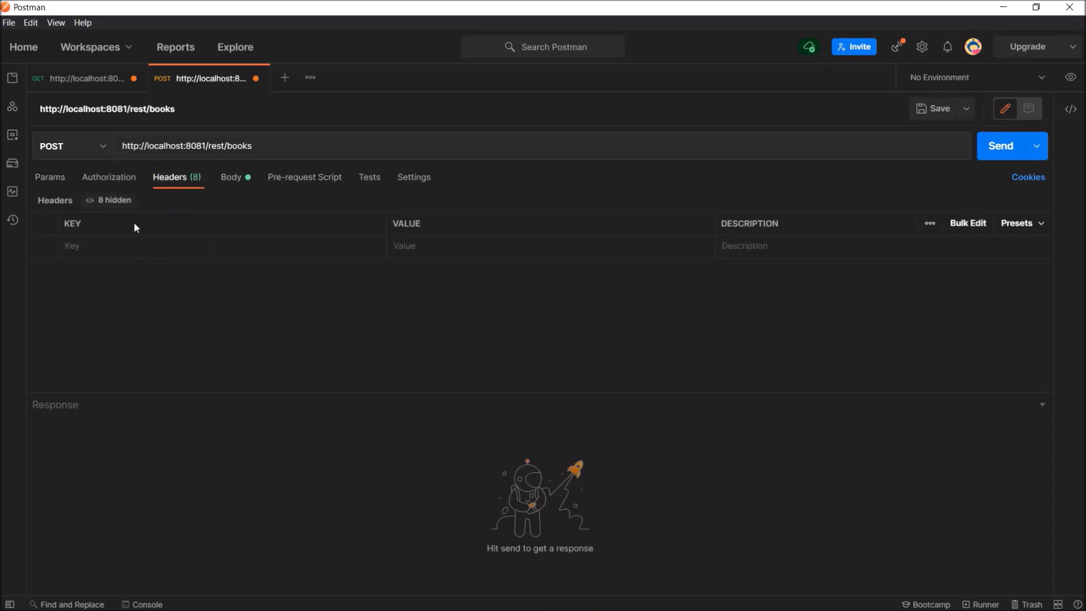
{"action": "left_click", "coordinate": [231, 177]}
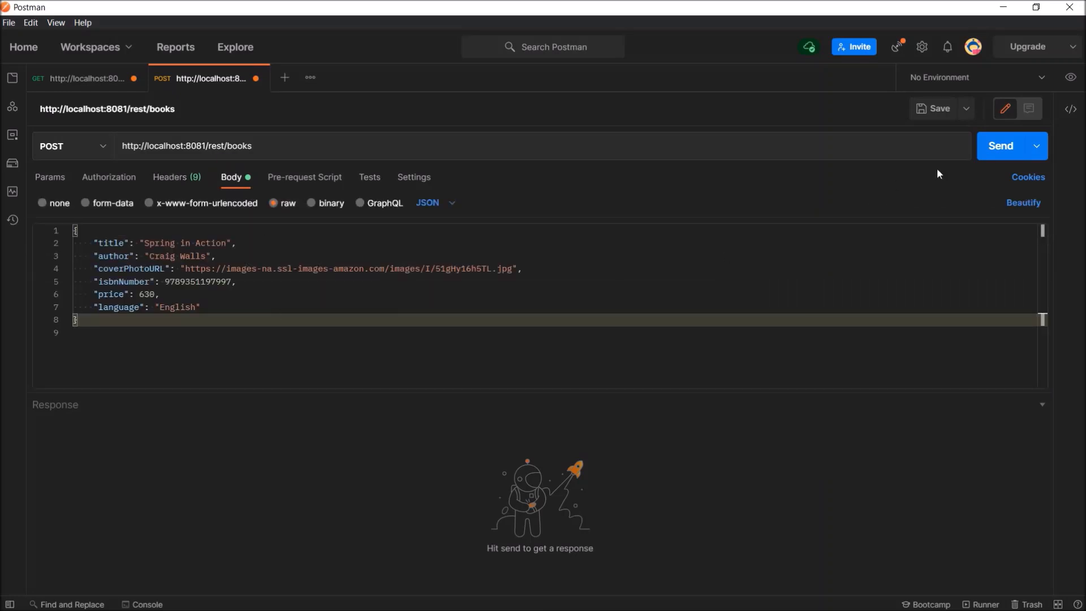
{"action": "left_click", "coordinate": [999, 146]}
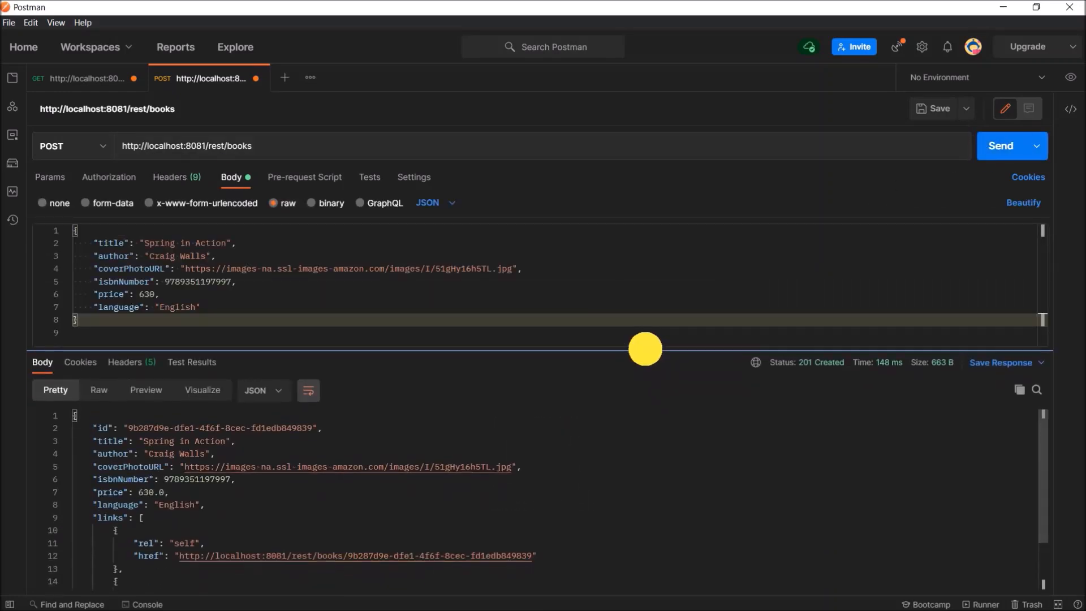
Step: Copy the new book's UUID and GET /rest/books showing both books
{"action": "double_click", "coordinate": [219, 424]}
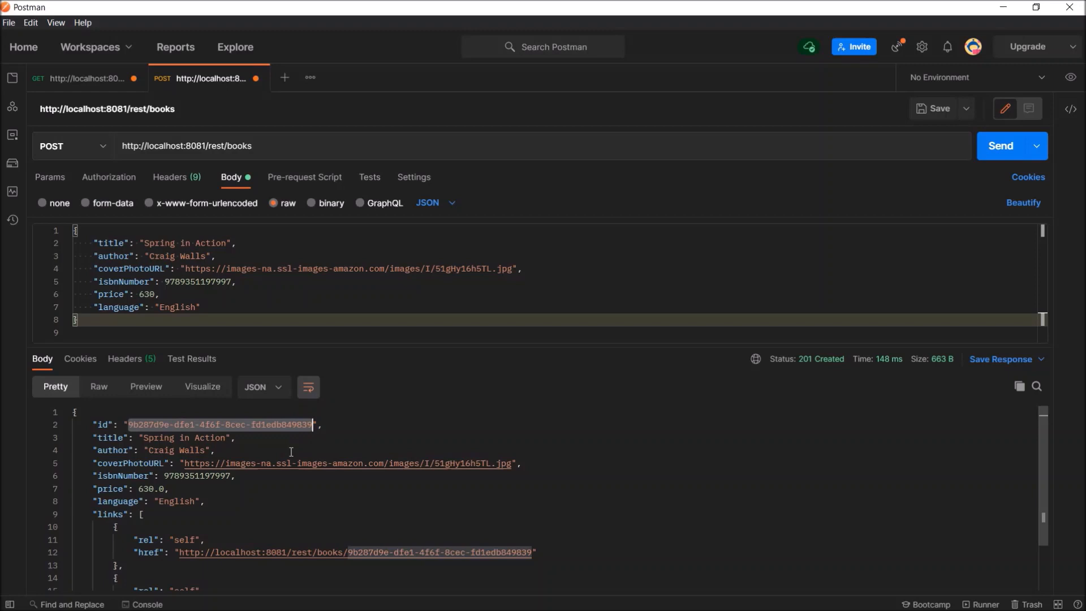
{"action": "left_click", "coordinate": [79, 78]}
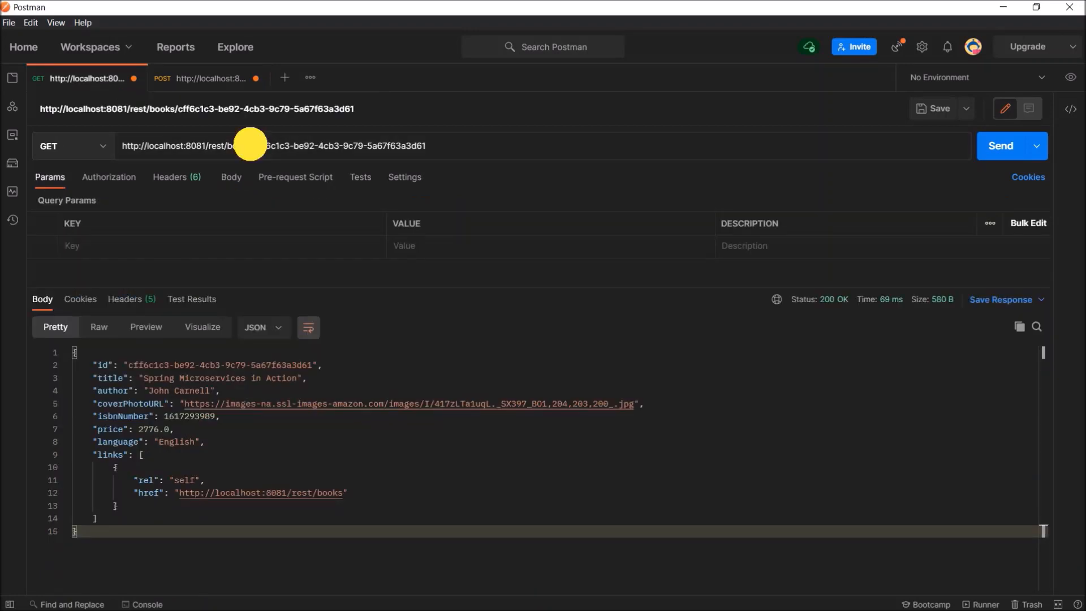
{"action": "left_click", "coordinate": [999, 146]}
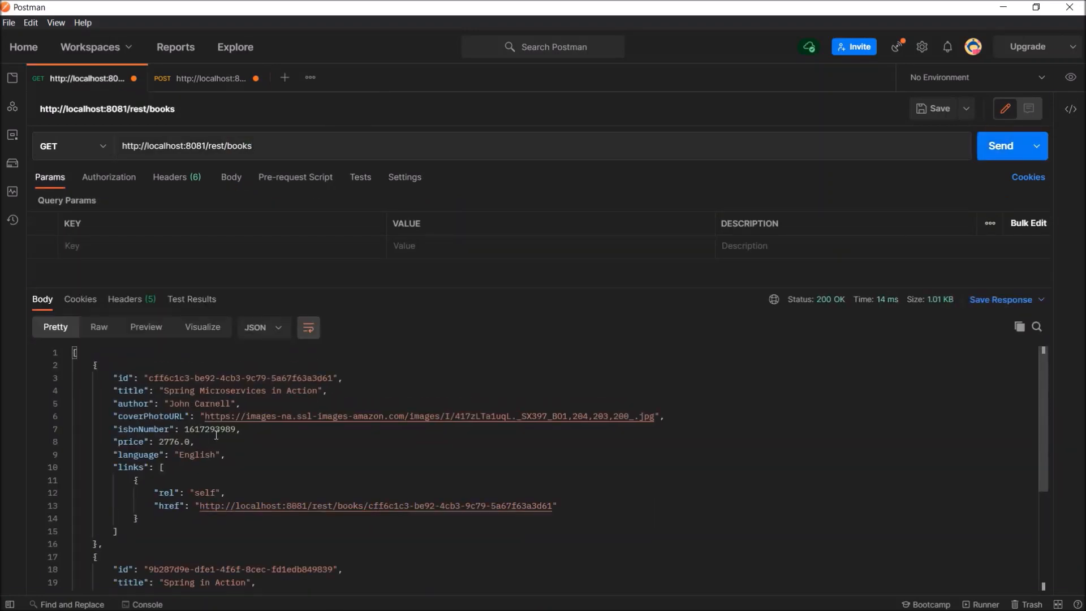
{"action": "scroll", "scroll_direction": "down", "scroll_amount": 3}
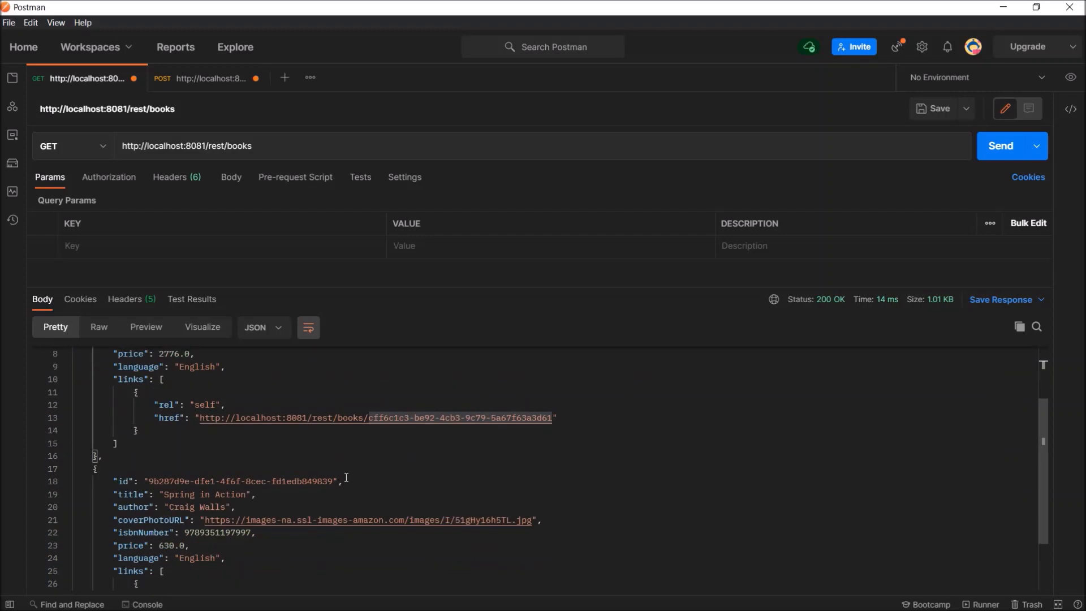
Step: PUT Spring in Action with price 700 for 200 OK, then view the refreshed book list
{"action": "scroll", "scroll_direction": "up", "scroll_amount": 3}
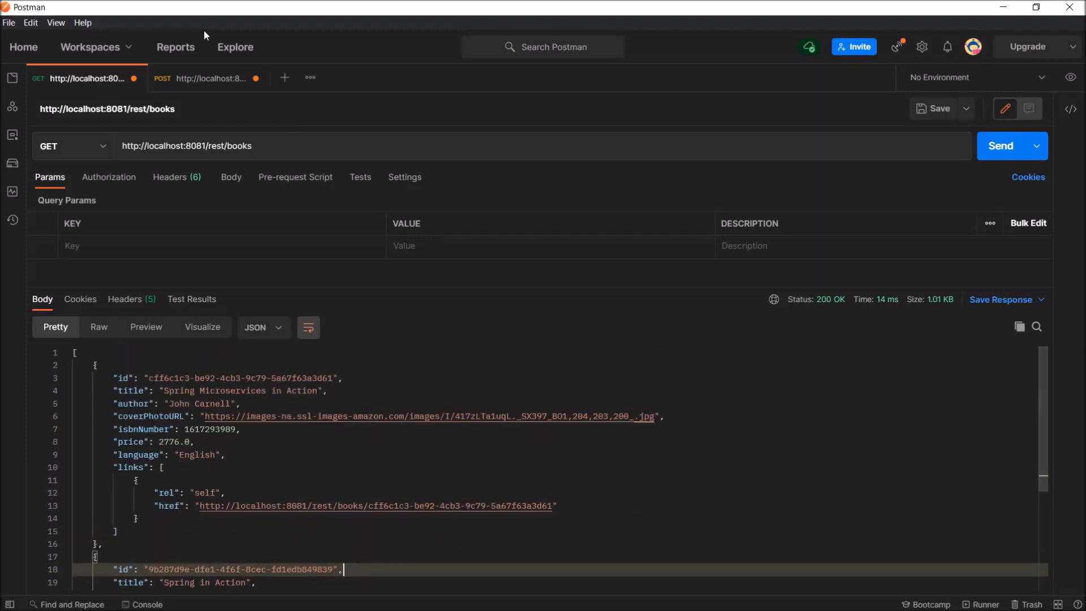
{"action": "left_click", "coordinate": [205, 78]}
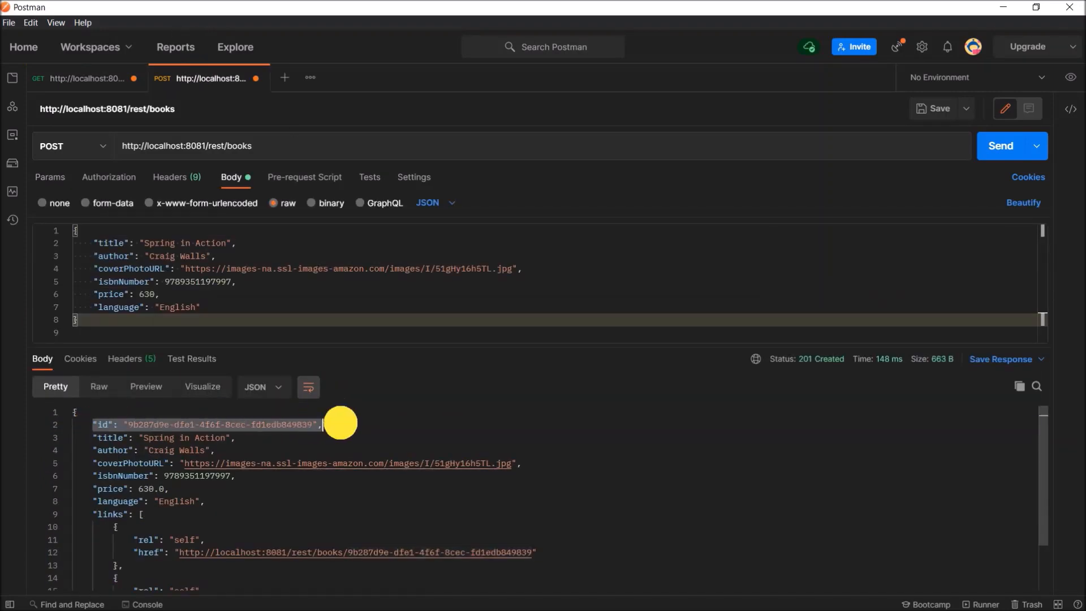
{"action": "left_click", "coordinate": [69, 146]}
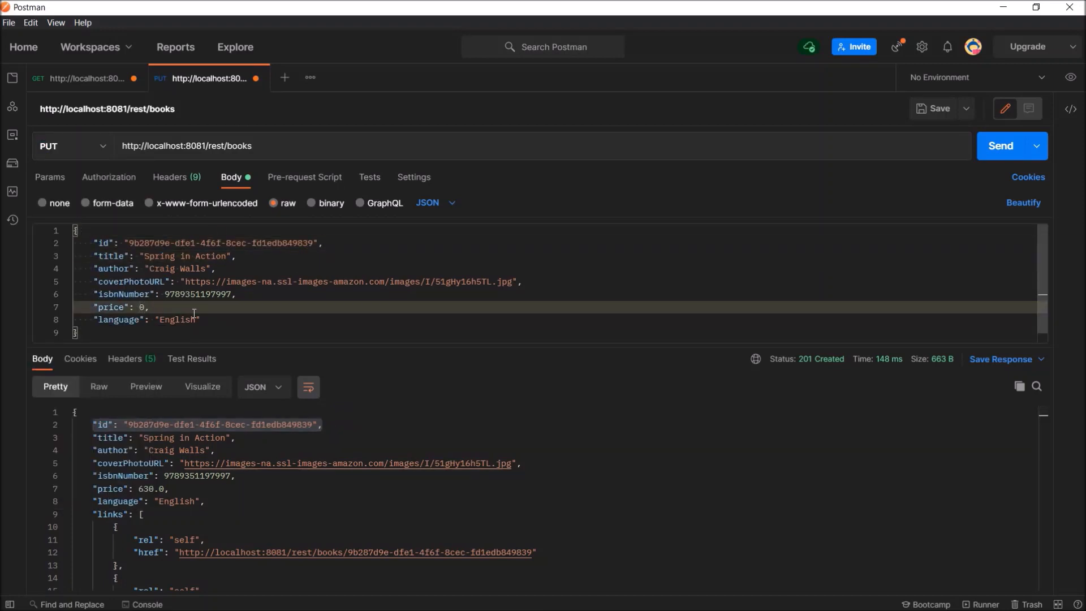
{"action": "type", "text": "700"}
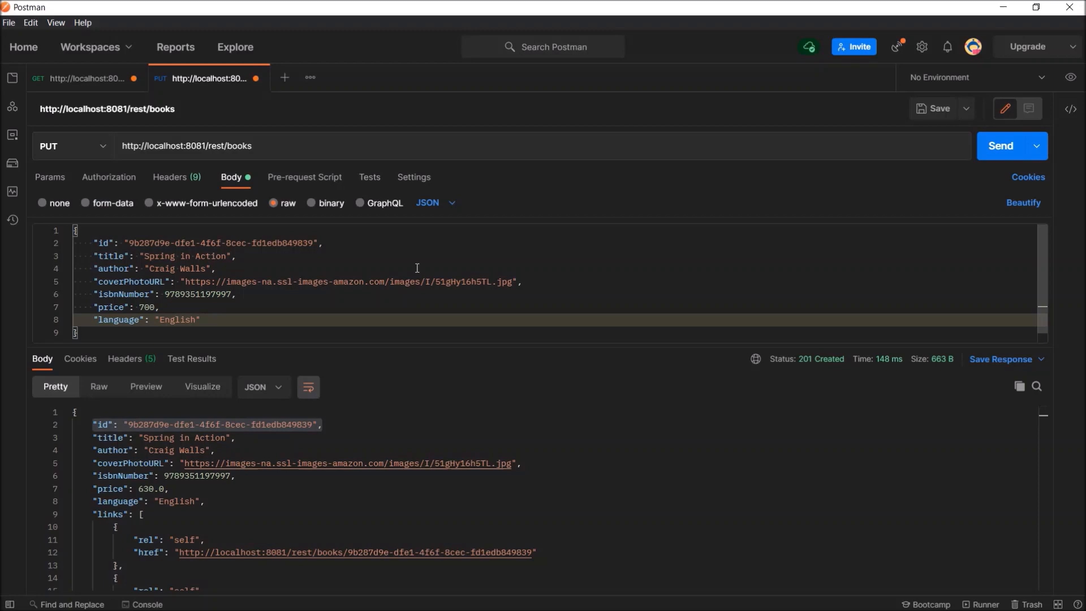
{"action": "left_click", "coordinate": [999, 146]}
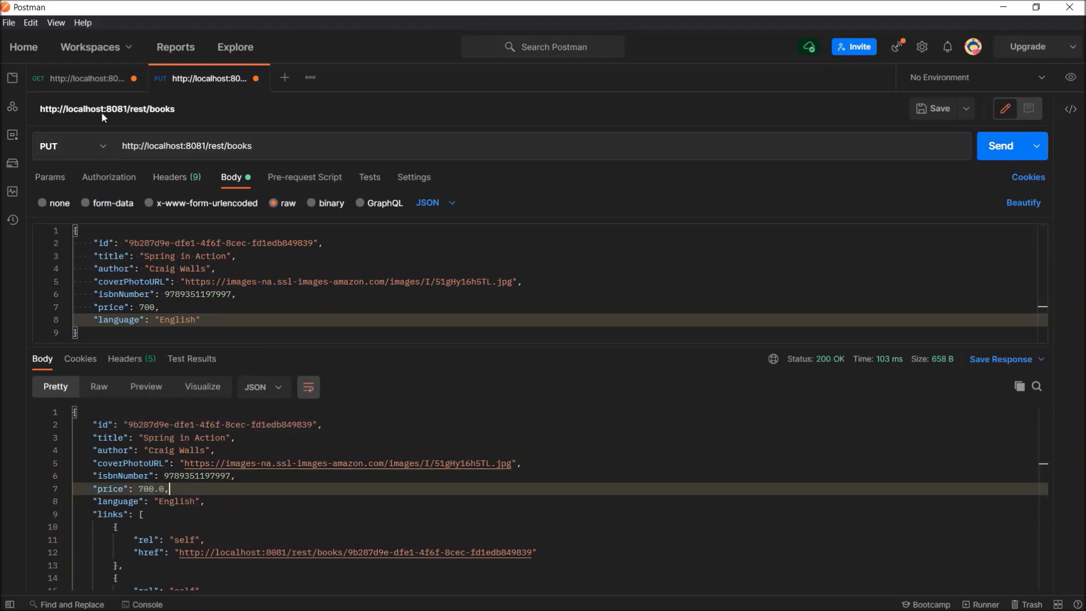
{"action": "left_click", "coordinate": [79, 78]}
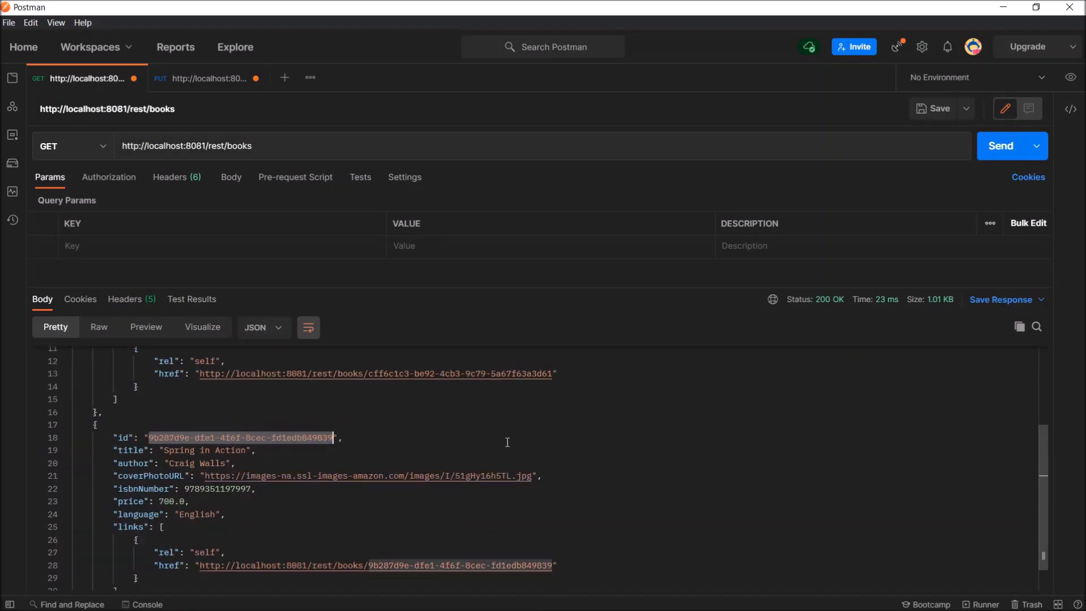
Step: DELETE Spring in Action by UUID, getting 'Book deleted successfully', then GET the books again
{"action": "left_click", "coordinate": [72, 146]}
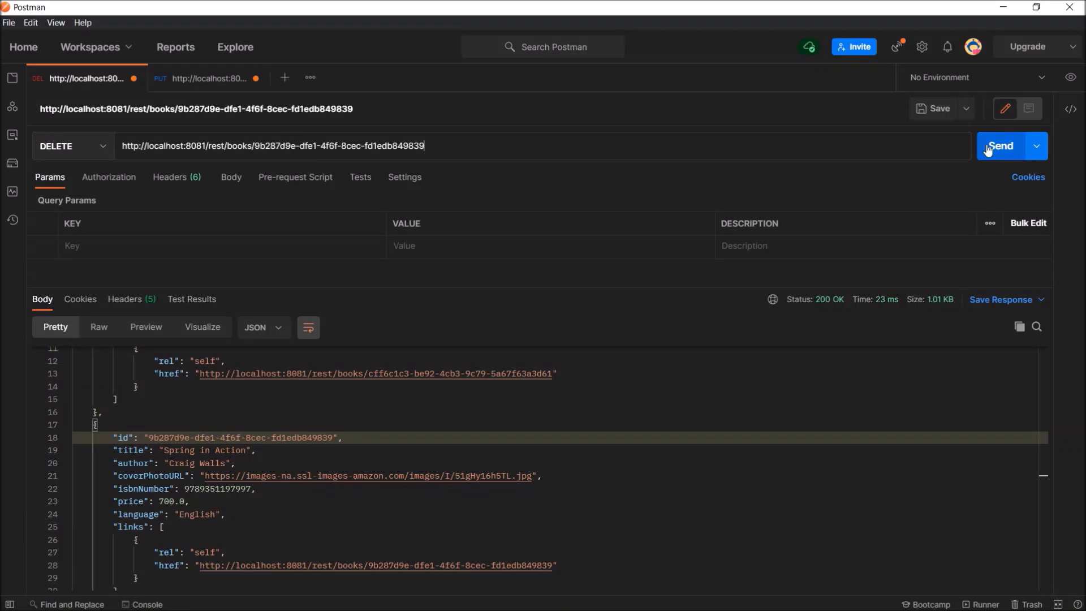
{"action": "left_click", "coordinate": [999, 146]}
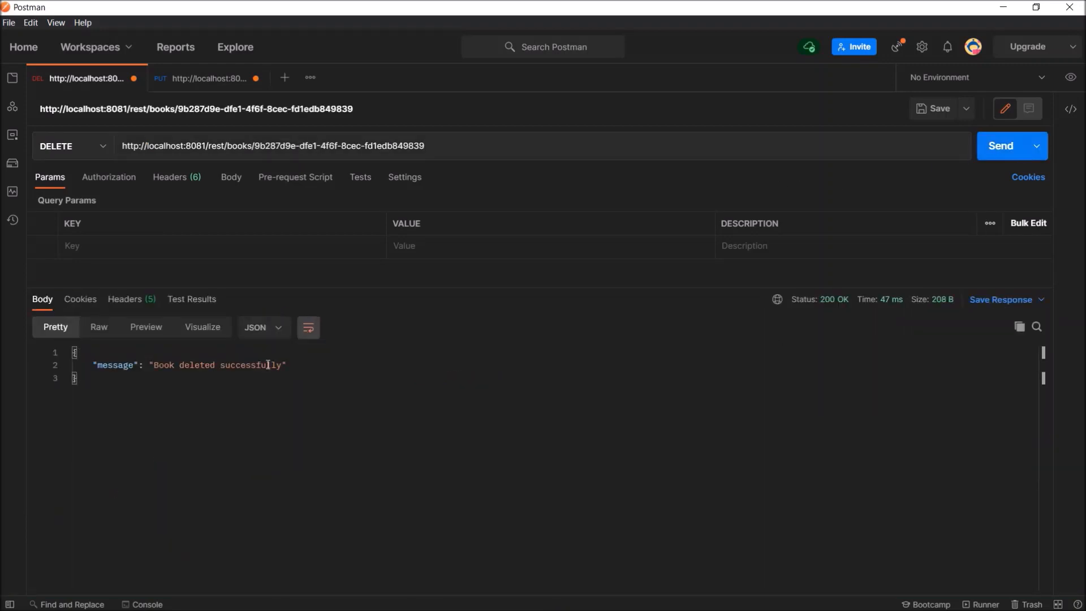
{"action": "left_click", "coordinate": [69, 146]}
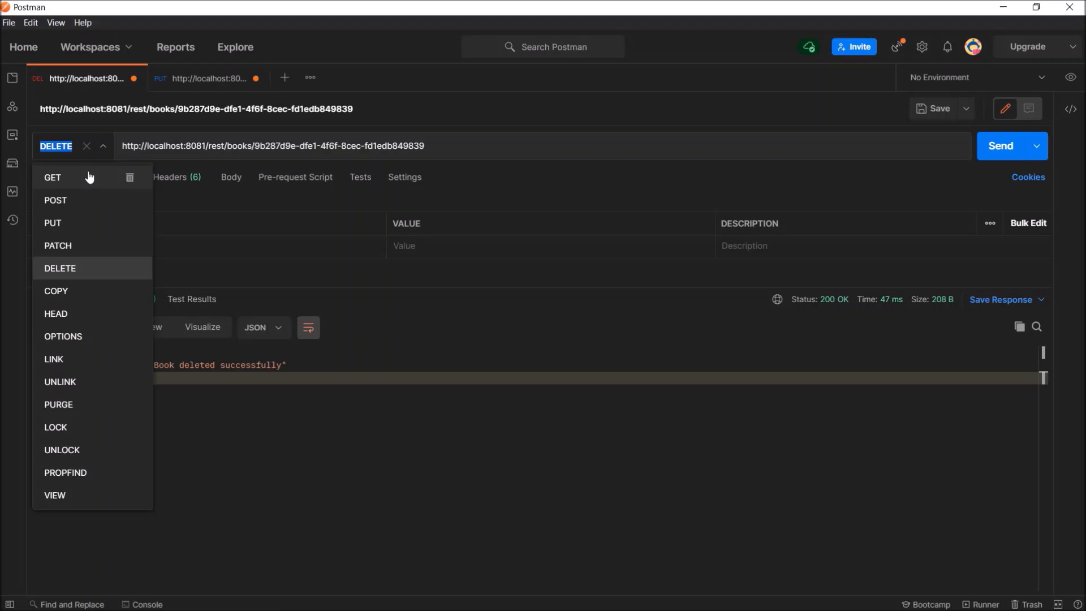
{"action": "left_click", "coordinate": [52, 178]}
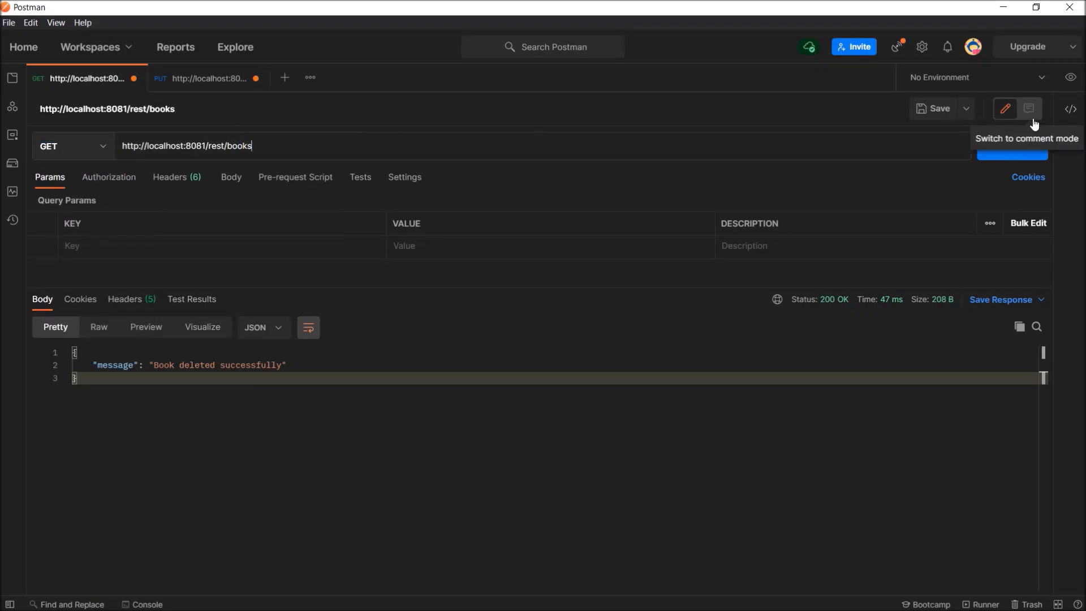
{"action": "left_click", "coordinate": [1000, 146]}
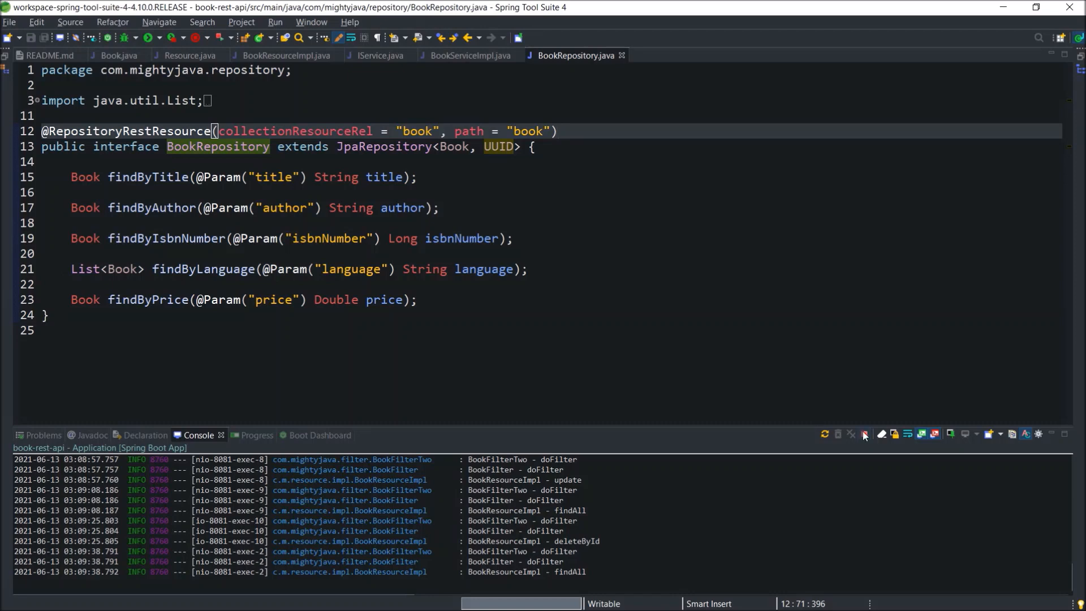
Step: Review the UUID id type in BookRepository, BookServiceImpl, IService and BookResourceImpl
{"action": "left_click", "coordinate": [849, 434]}
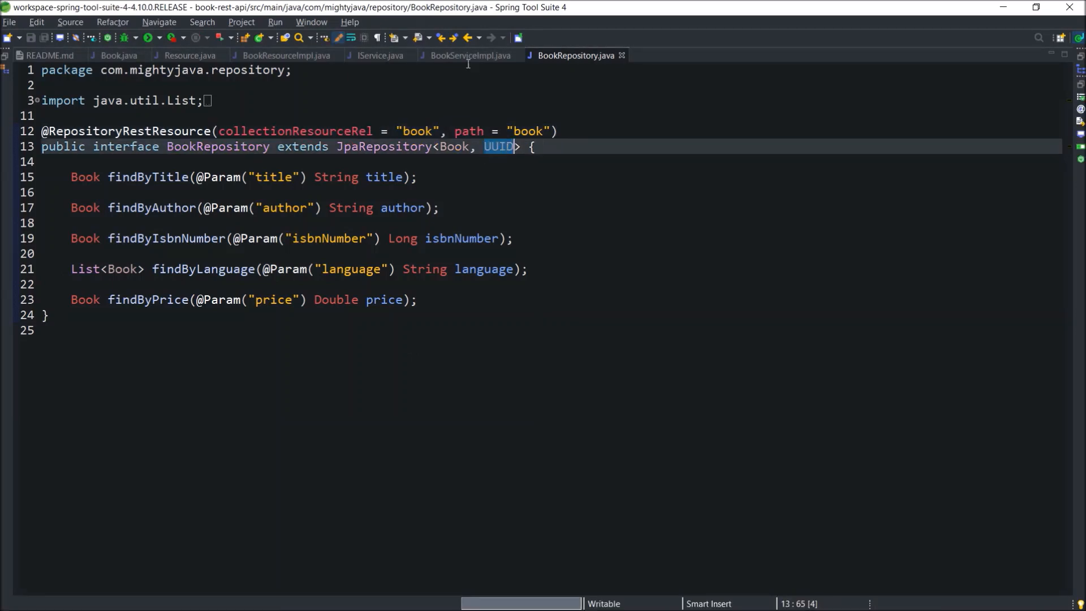
{"action": "left_click", "coordinate": [470, 55]}
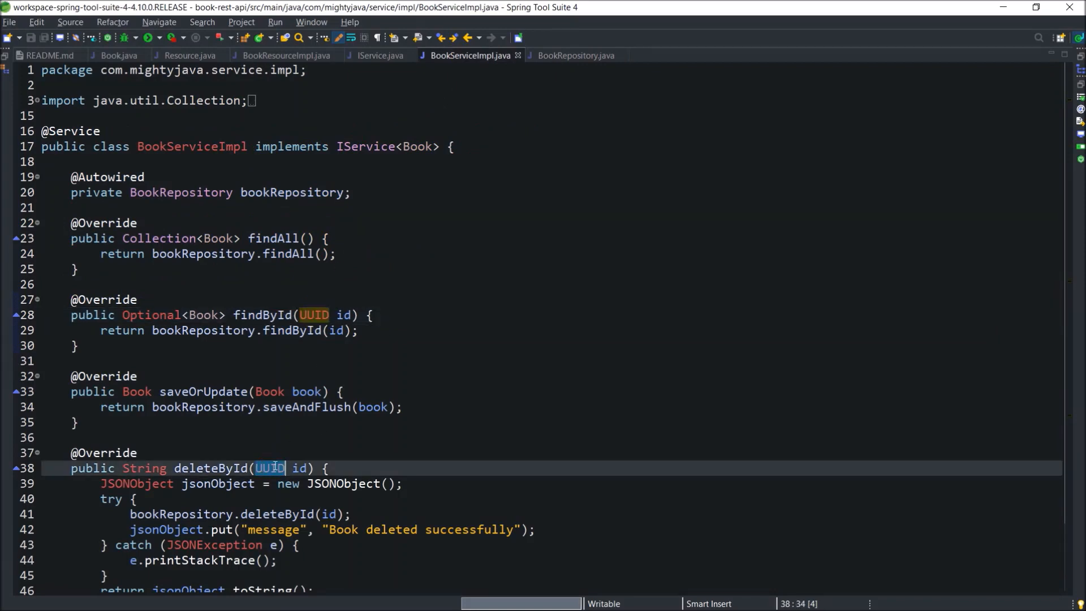
{"action": "left_click", "coordinate": [380, 56]}
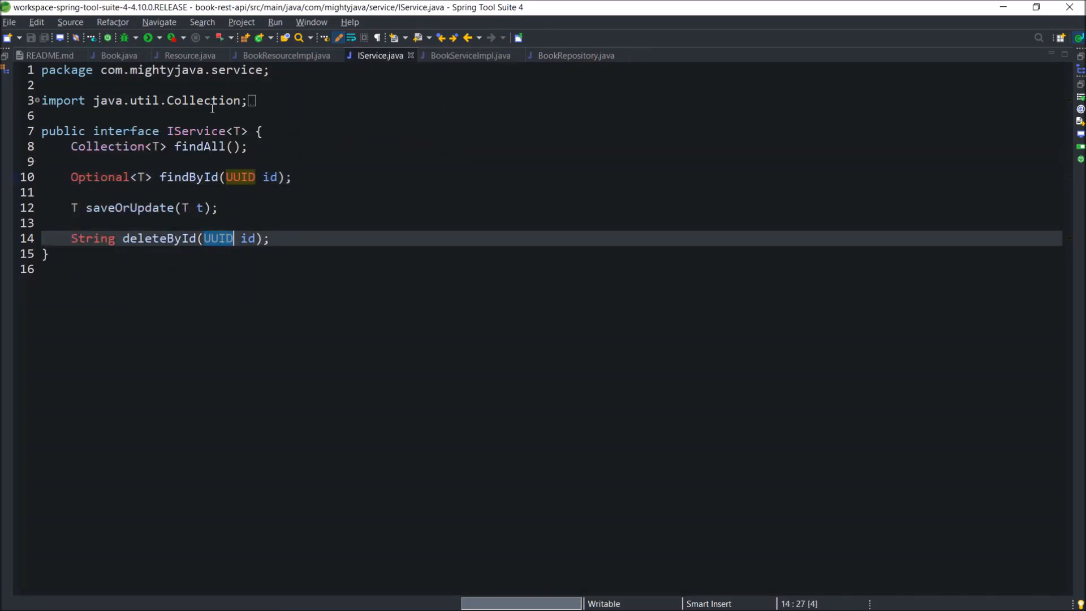
{"action": "left_click", "coordinate": [284, 55]}
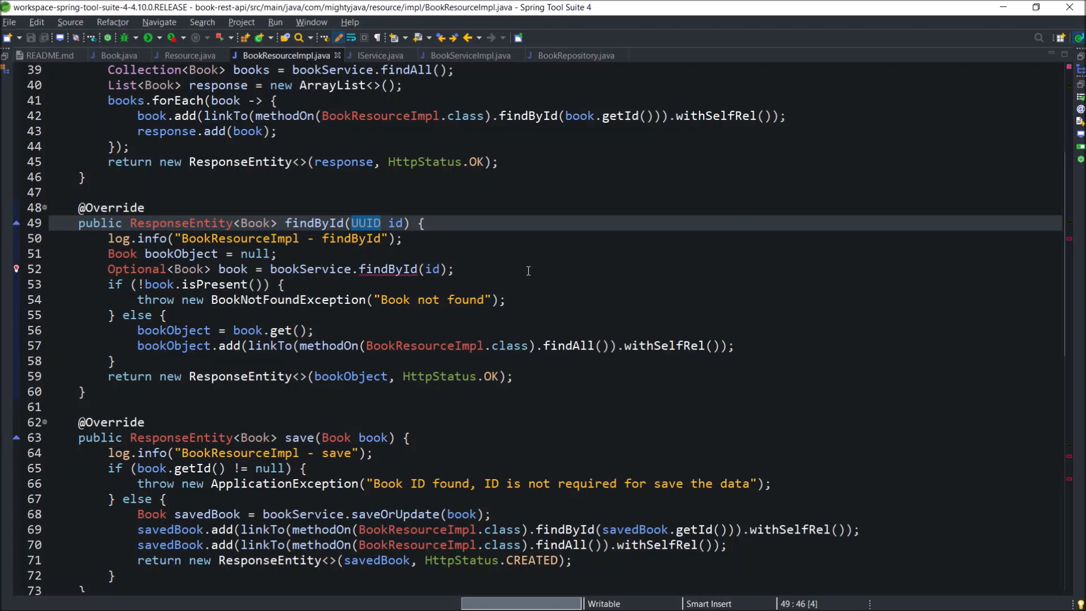
{"action": "scroll", "scroll_direction": "up", "scroll_amount": 3}
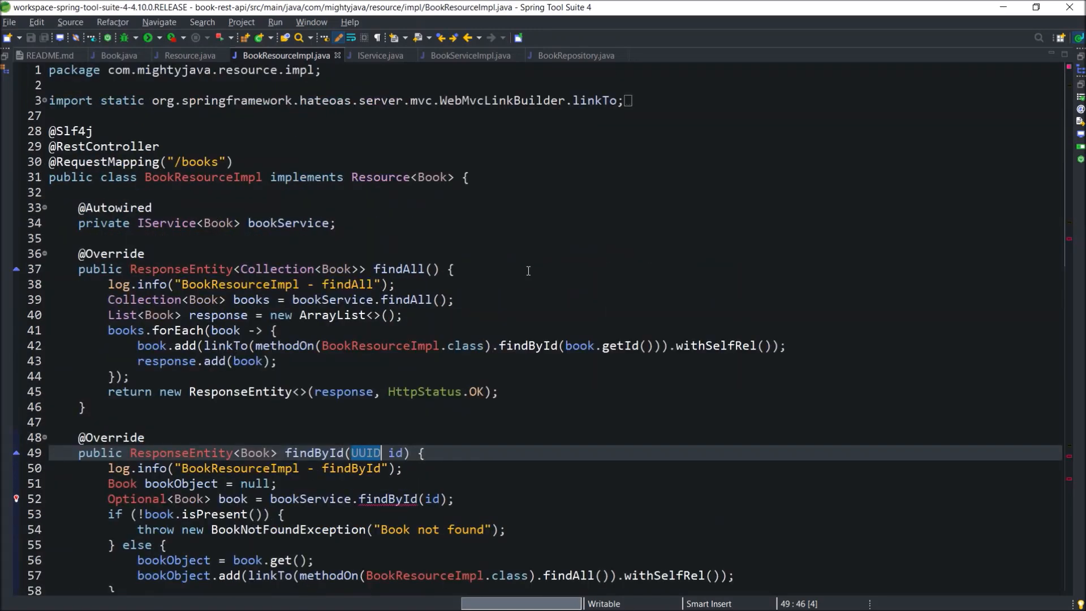
Step: Review the UUID id in the Resource interface and Book entity, then show the README
{"action": "left_click", "coordinate": [190, 56]}
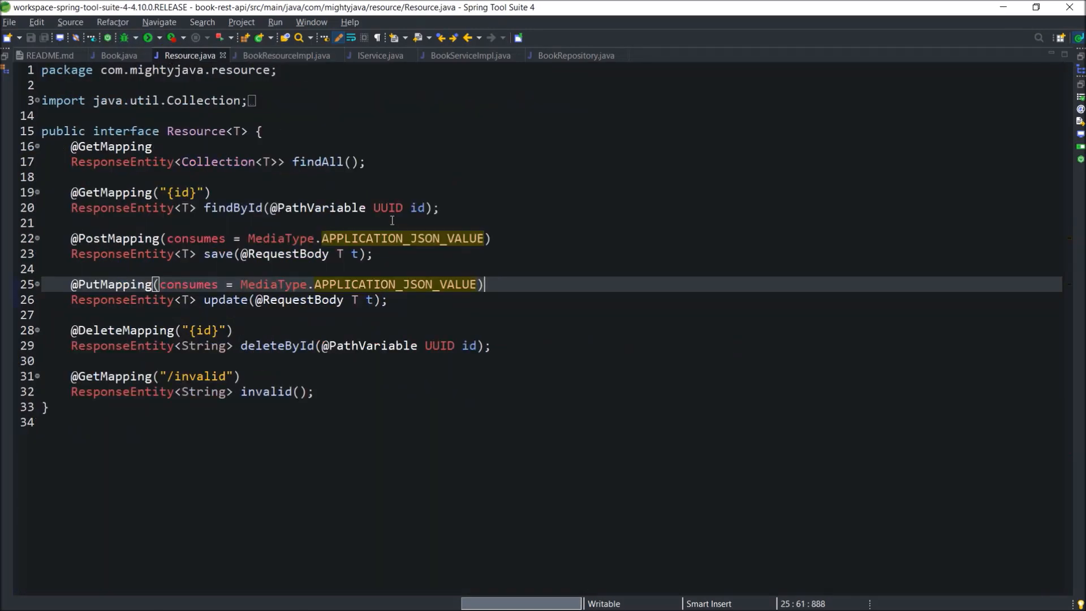
{"action": "left_click", "coordinate": [118, 56]}
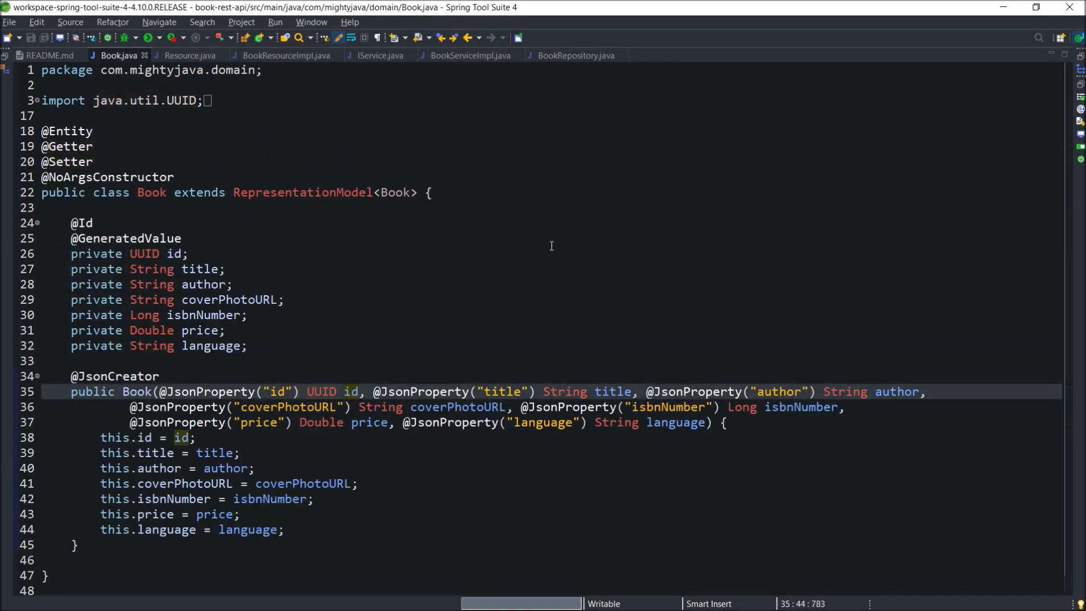
{"action": "left_click", "coordinate": [49, 55]}
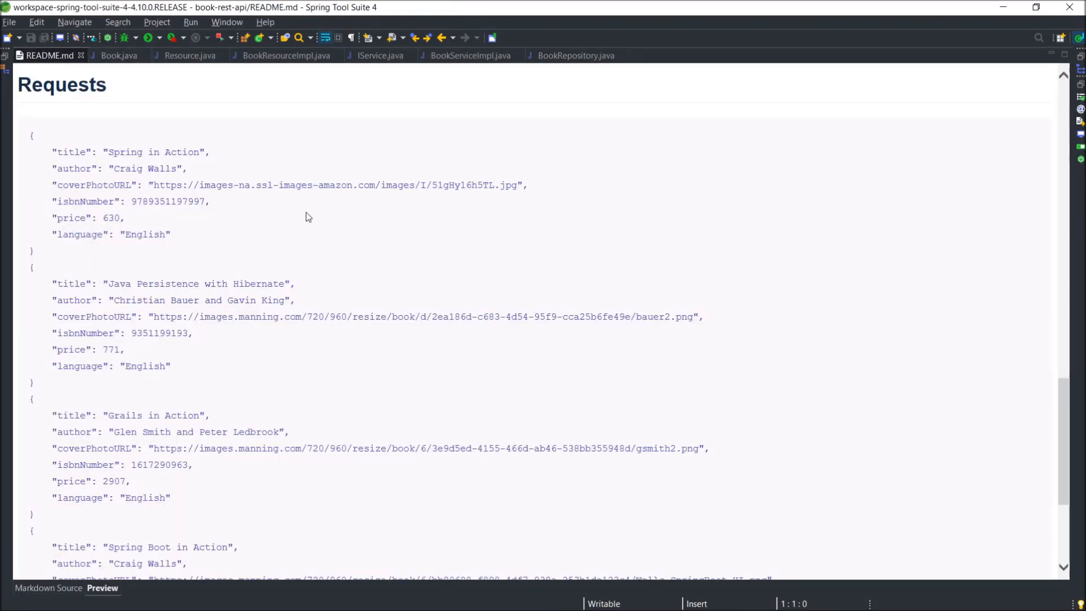
Step: Append /cff6c1c3-be92-4cb3-9c79-5a67f63a3d61 to the README's GET By ID example URL
{"action": "scroll", "scroll_direction": "up", "scroll_amount": 3}
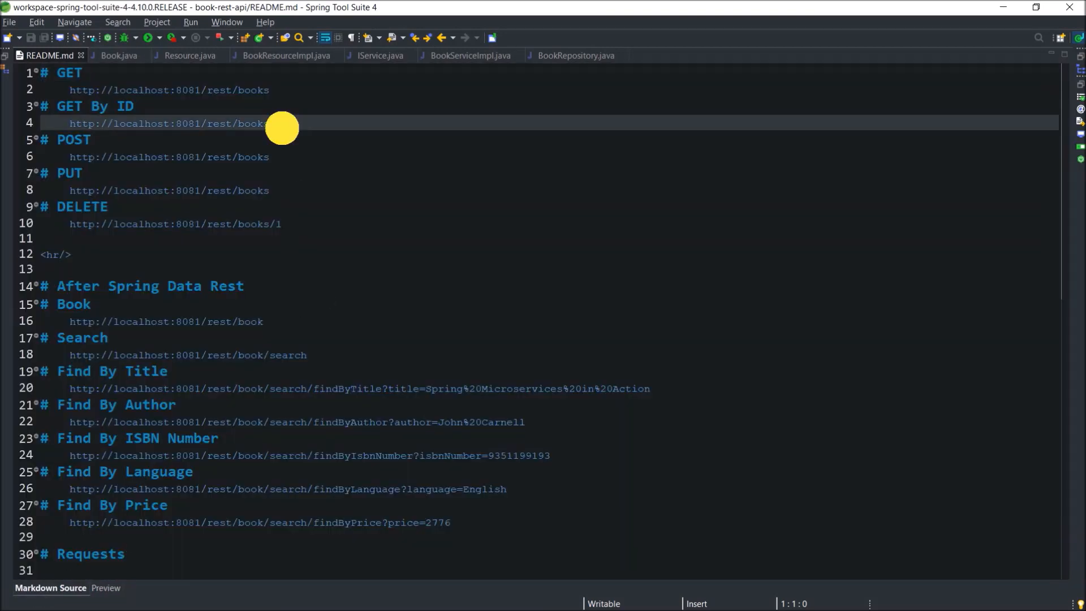
{"action": "type", "text": "/cff6c1c3-be92-4cb3-9c79-5a67f63a3d61"}
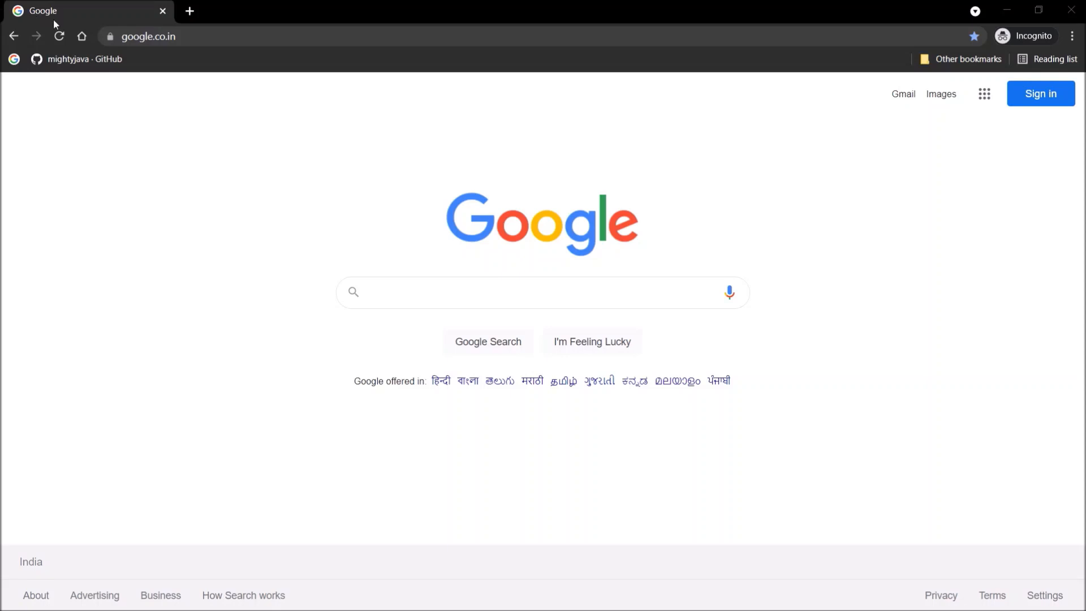
{"action": "mouse_move", "coordinate": [73, 59]}
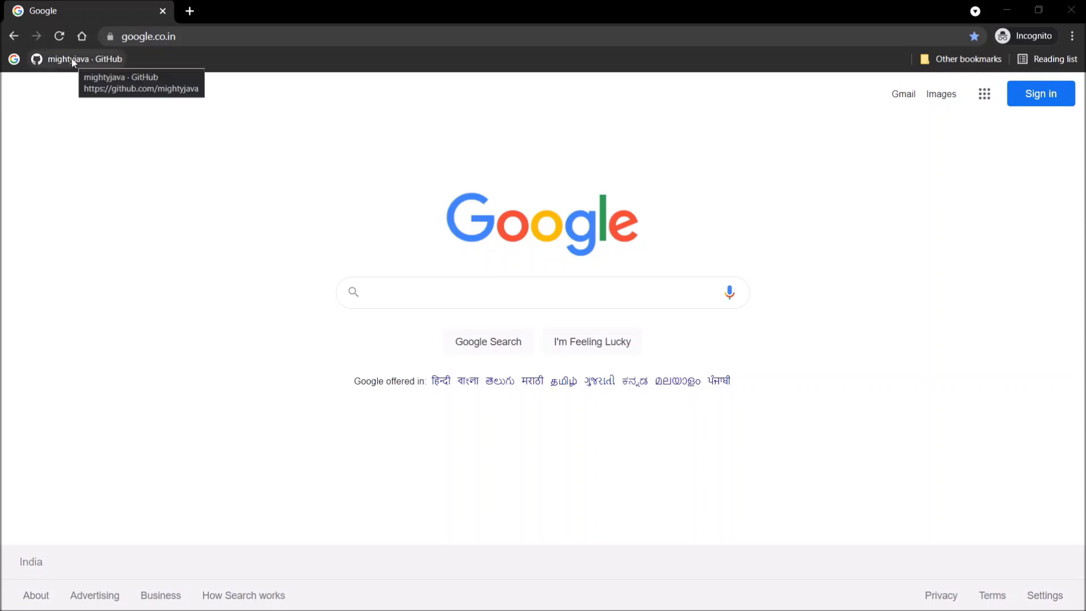
Step: View the 'Replaced Long id with UUID' commit diffs in the book-rest-api repository on GitHub
{"action": "left_click", "coordinate": [84, 59]}
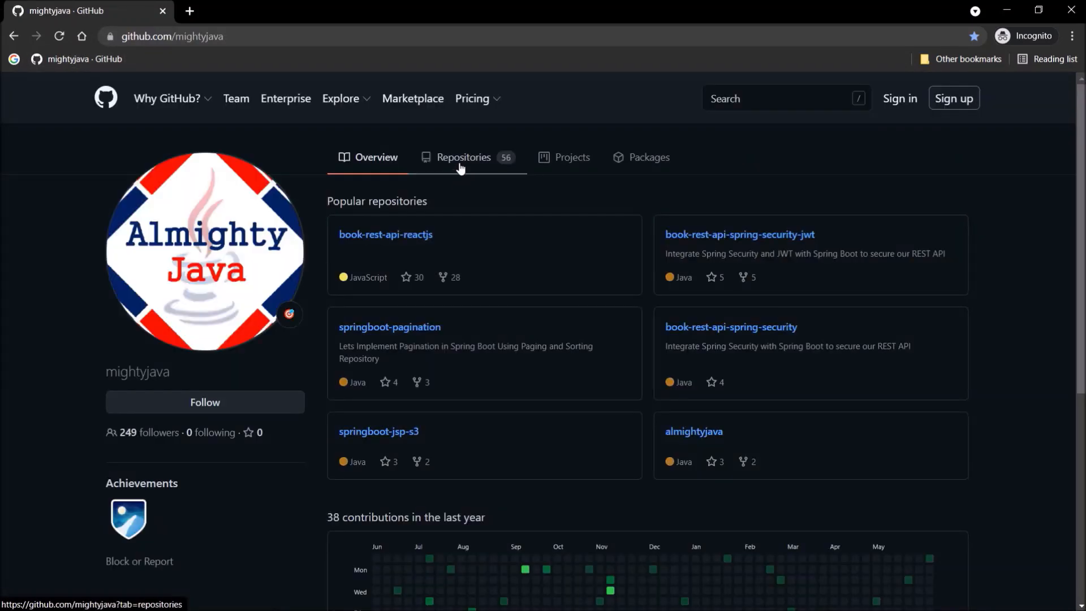
{"action": "left_click", "coordinate": [464, 157]}
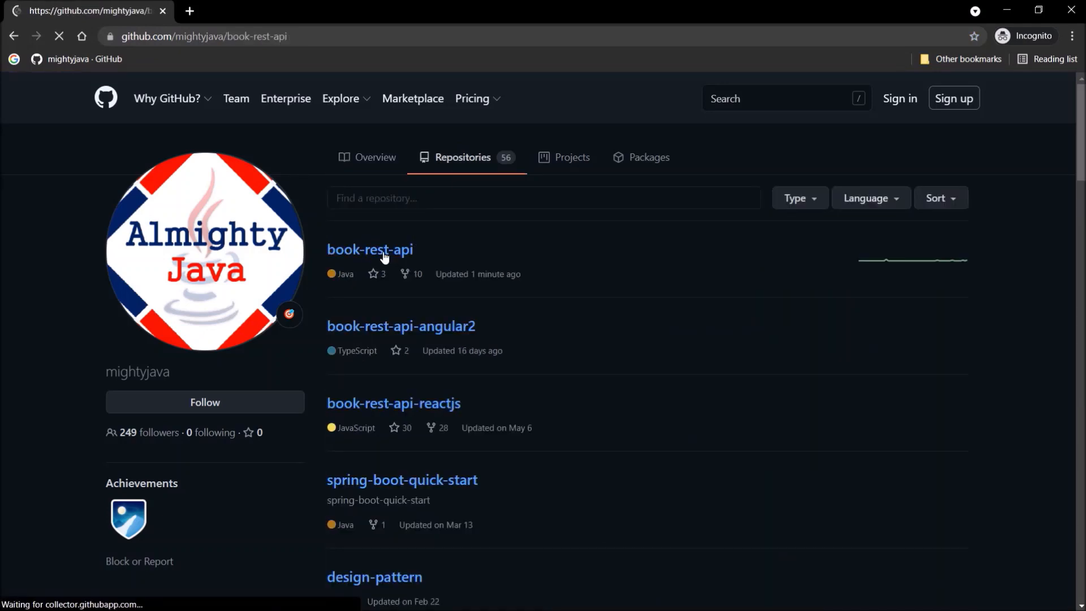
{"action": "left_click", "coordinate": [369, 249]}
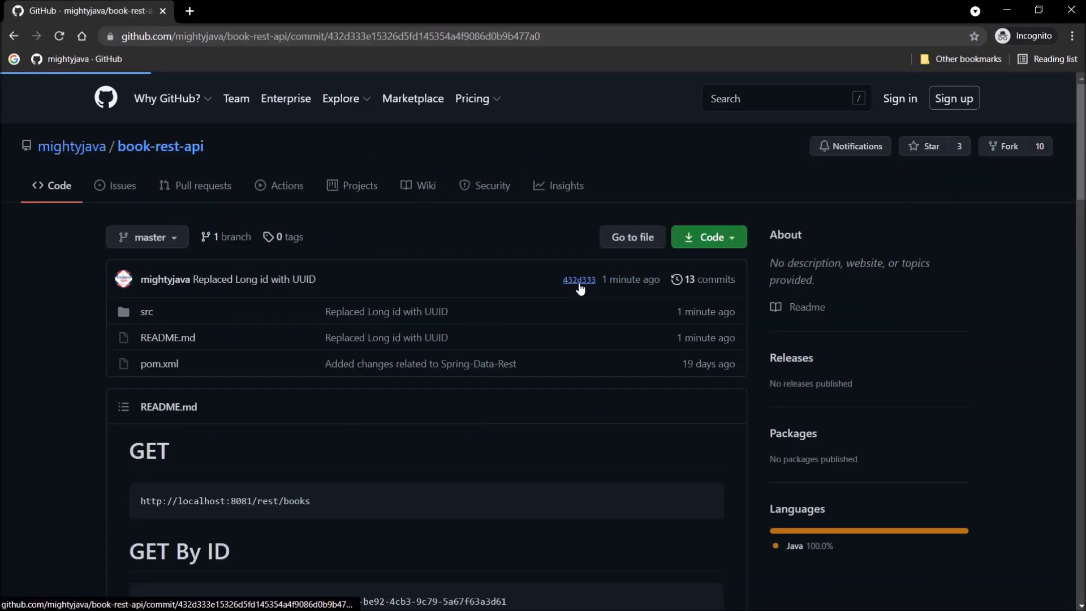
{"action": "left_click", "coordinate": [579, 280]}
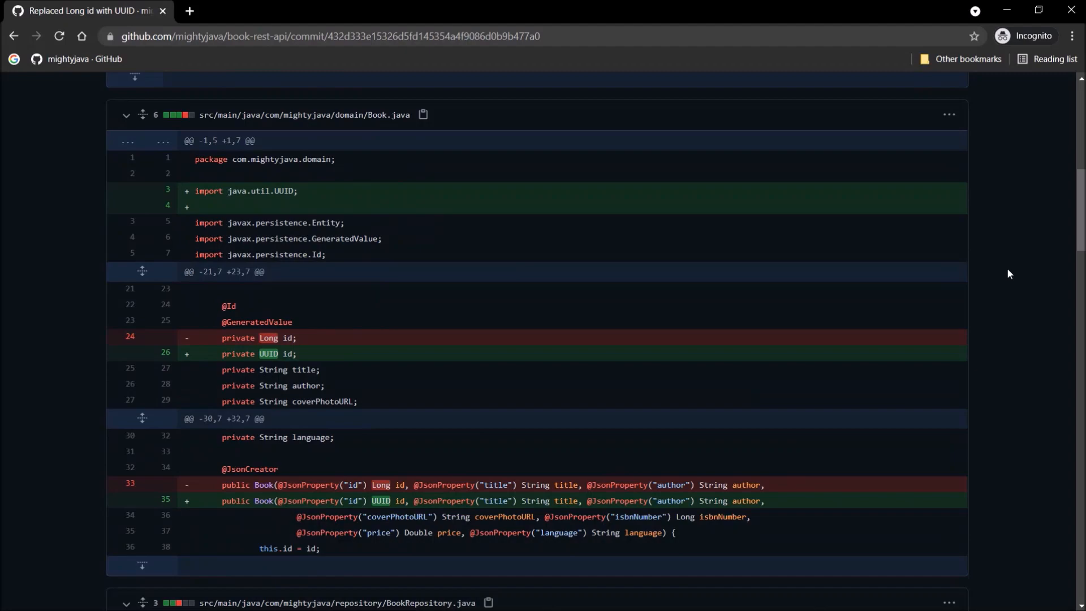
{"action": "scroll", "scroll_direction": "down", "scroll_amount": 3}
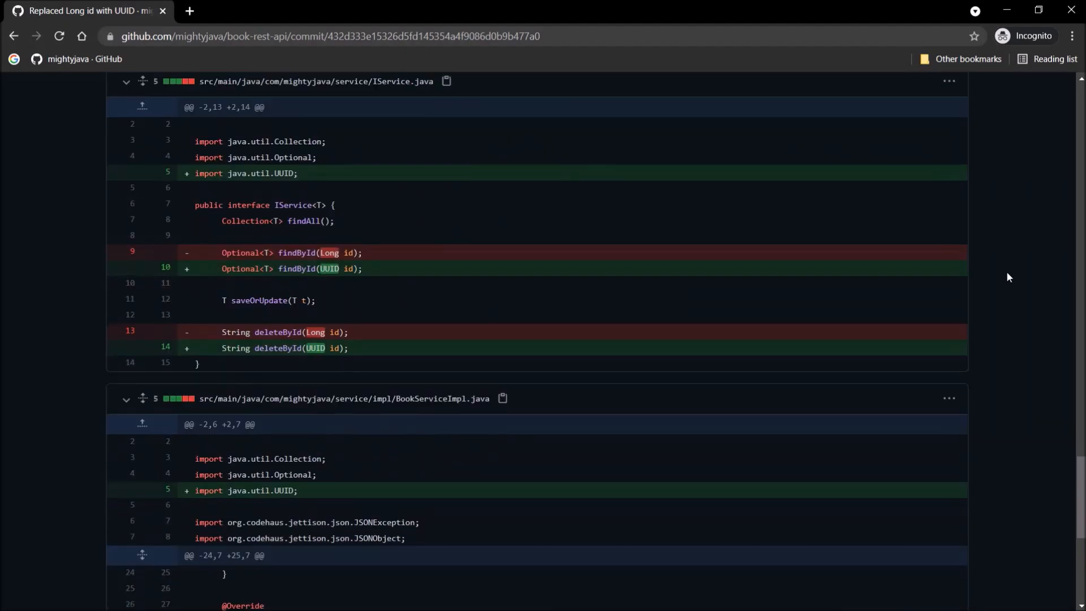
{"action": "scroll", "scroll_direction": "down", "scroll_amount": 3}
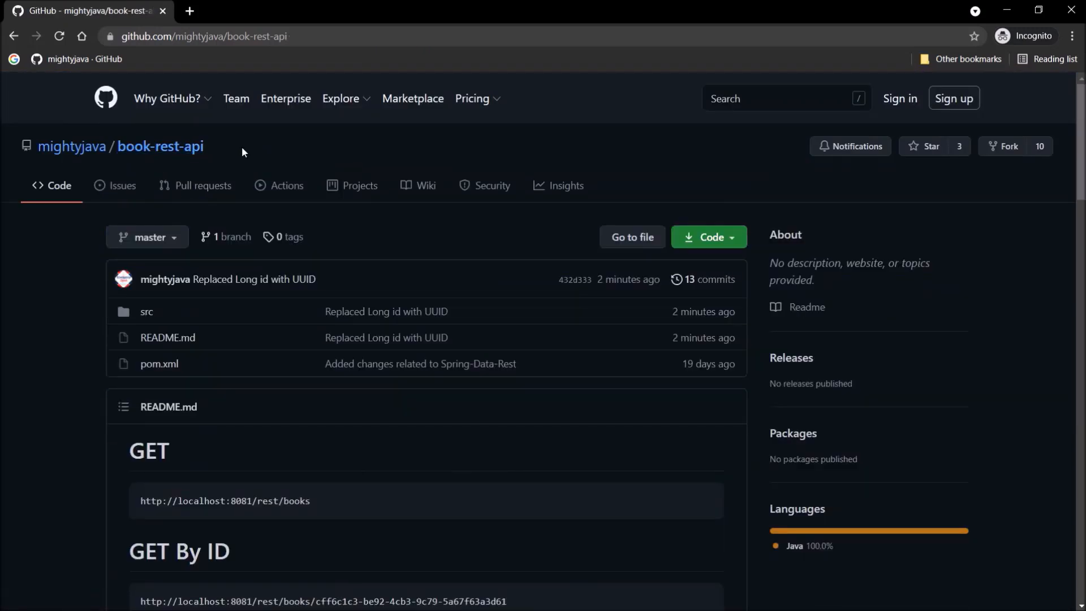
Step: Return to the repositories list and highlight book-rest-api
{"action": "double_click", "coordinate": [160, 146]}
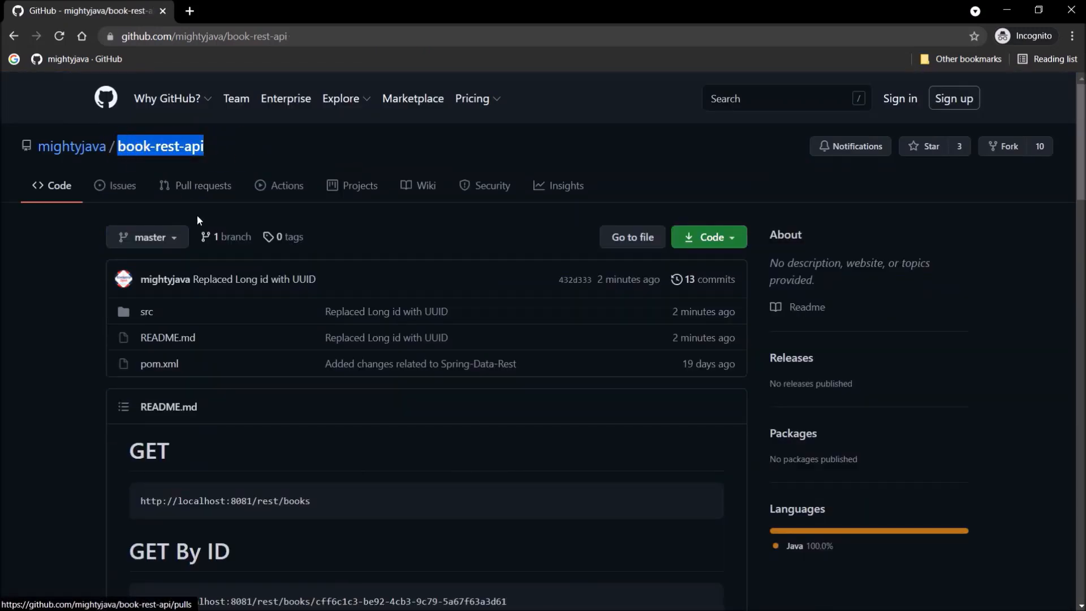
{"action": "left_click", "coordinate": [71, 146]}
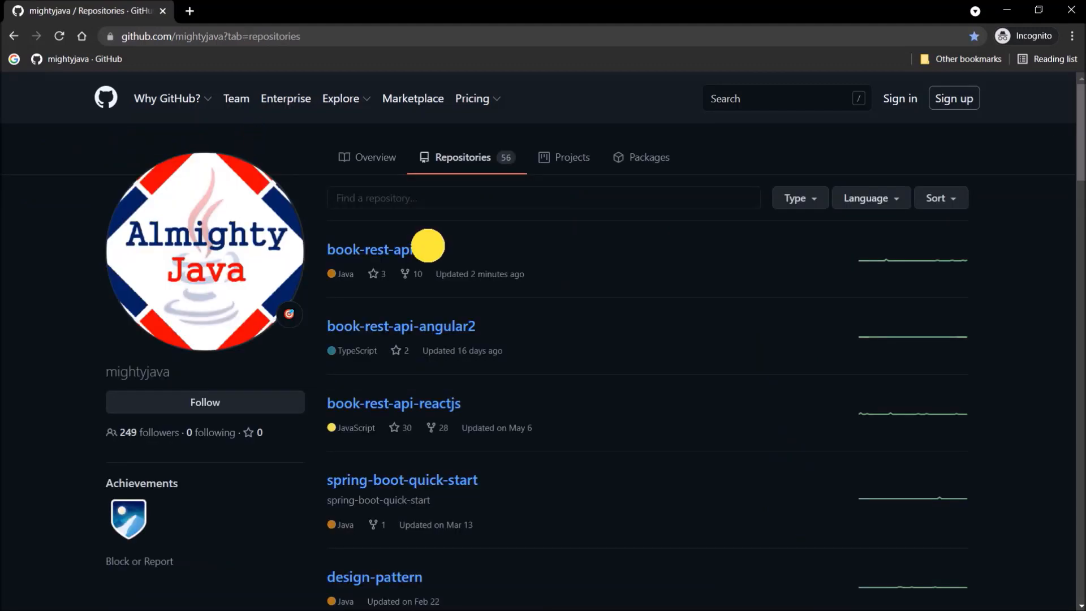
{"action": "double_click", "coordinate": [369, 249]}
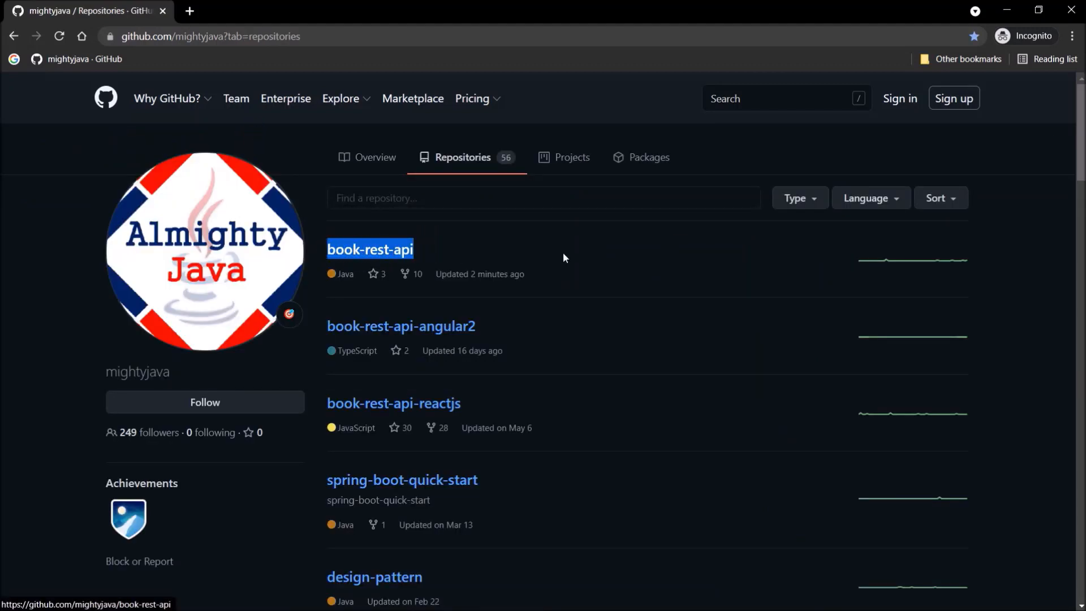